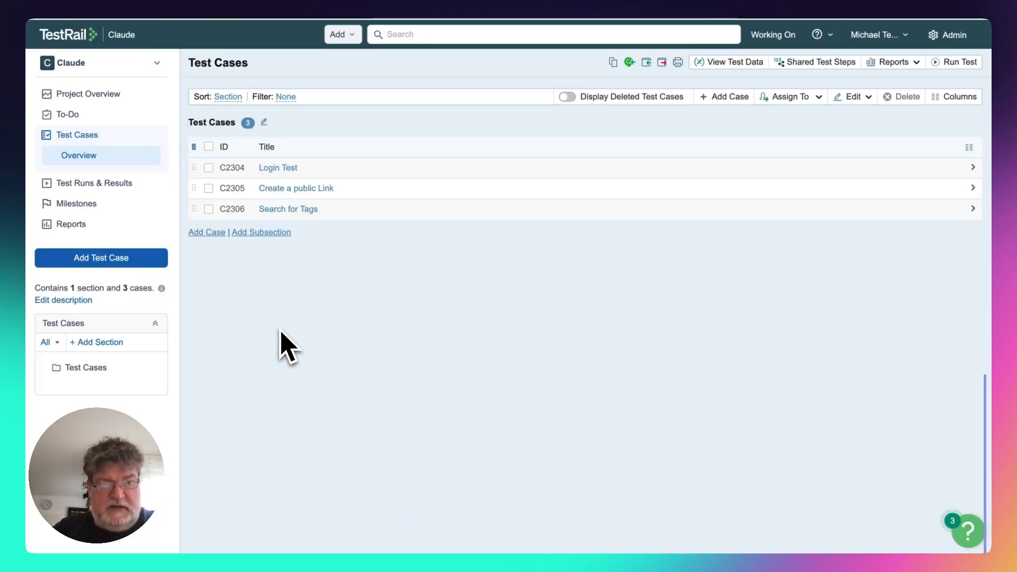
{"action": "mouse_move", "coordinate": [315, 331]}
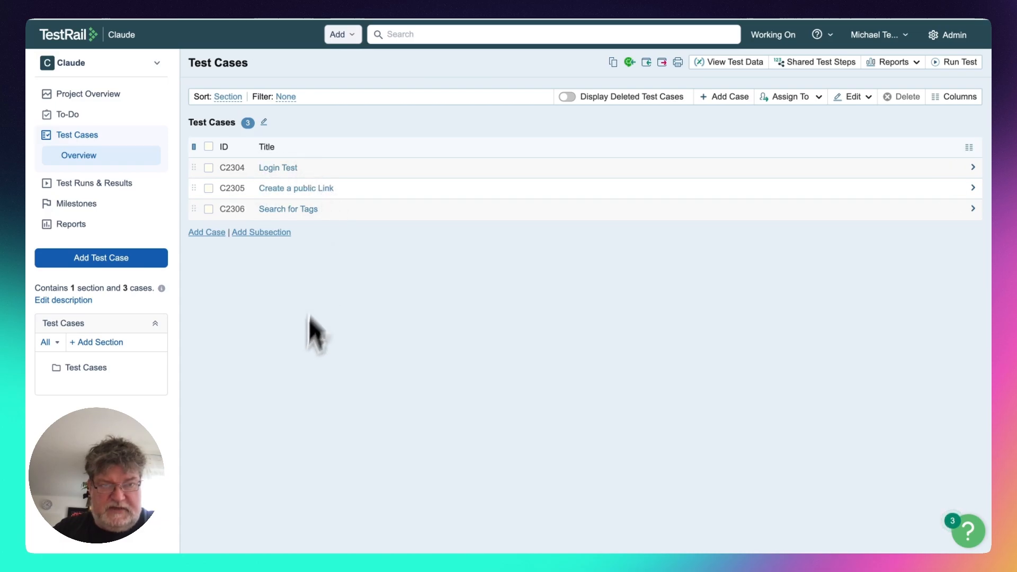
Bring Claude Desktop forward over TestRail and focus the empty new-chat input.
{"action": "key", "text": "cmd+tab"}
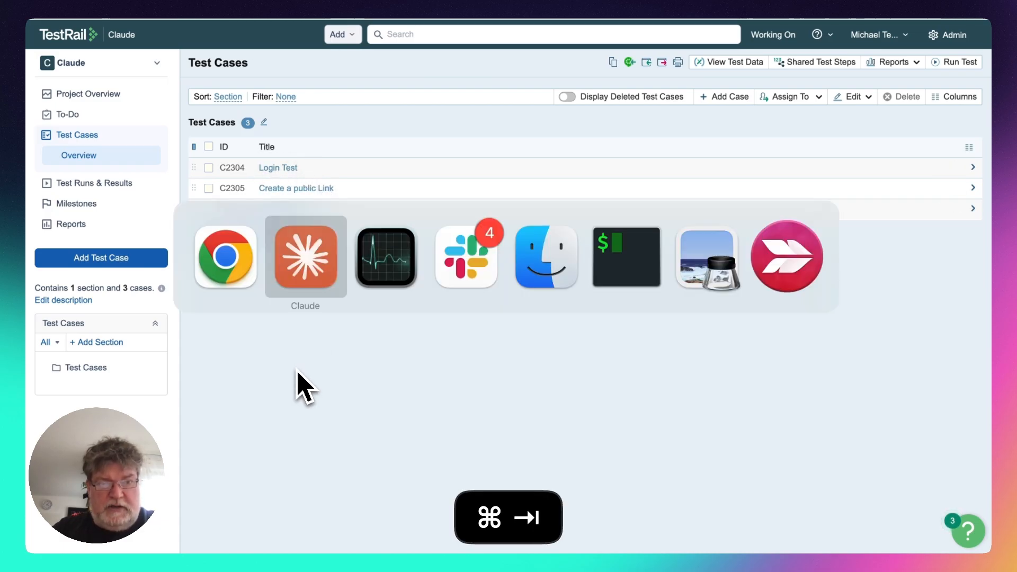
{"action": "left_click", "coordinate": [305, 256]}
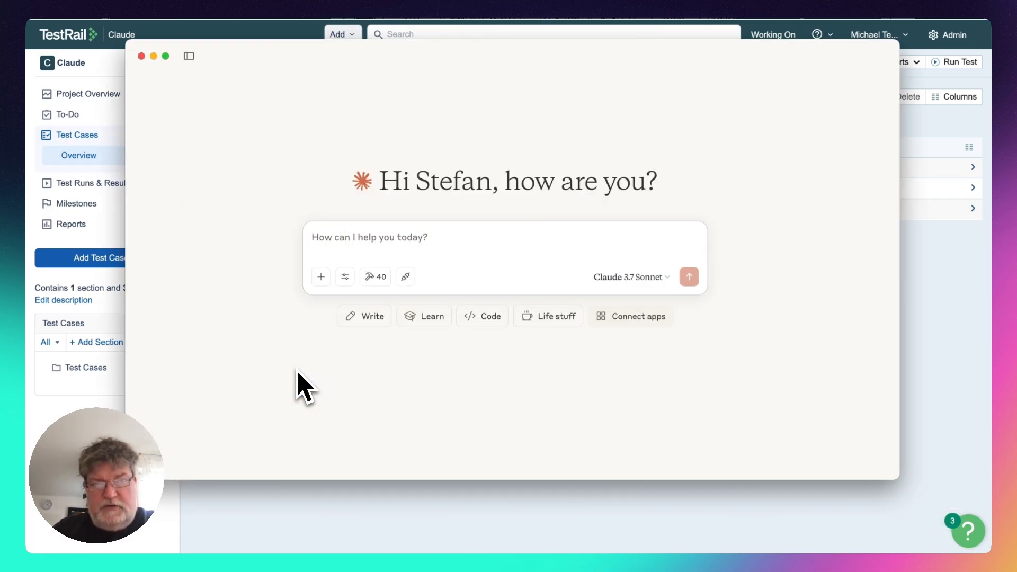
{"action": "left_click", "coordinate": [454, 236]}
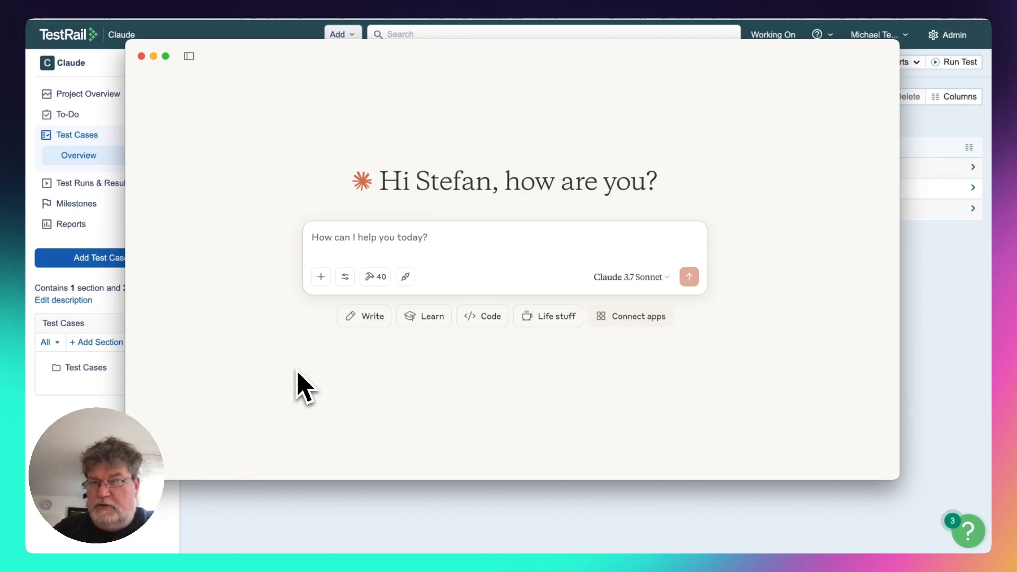
{"action": "left_click", "coordinate": [370, 236]}
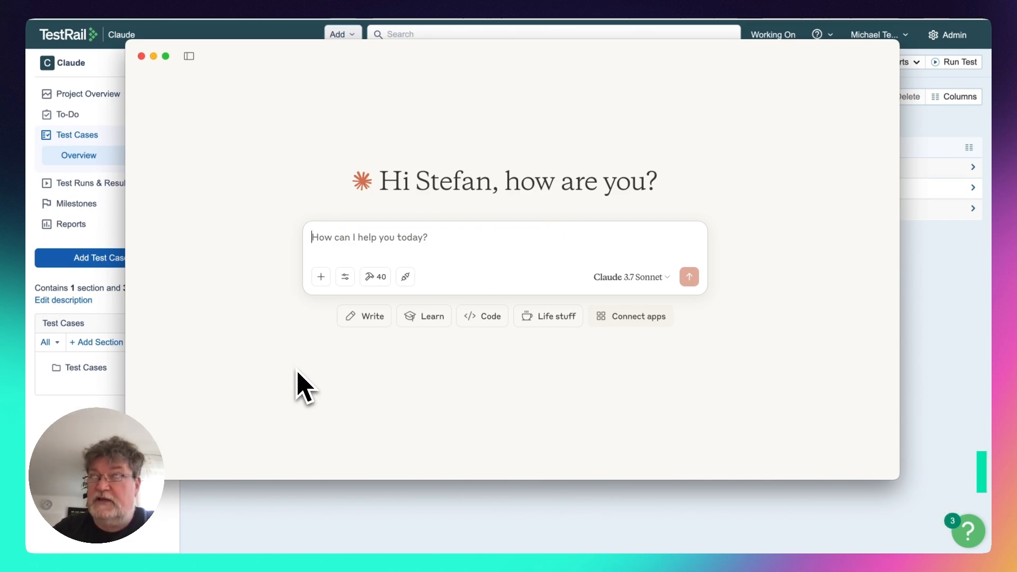
{"action": "mouse_move", "coordinate": [356, 245]}
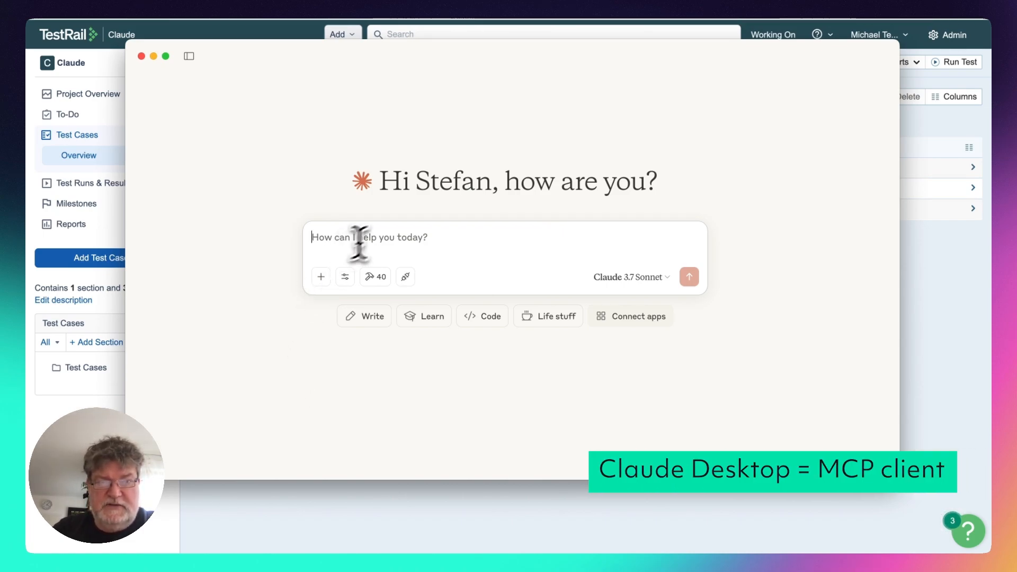
{"action": "mouse_move", "coordinate": [488, 236]}
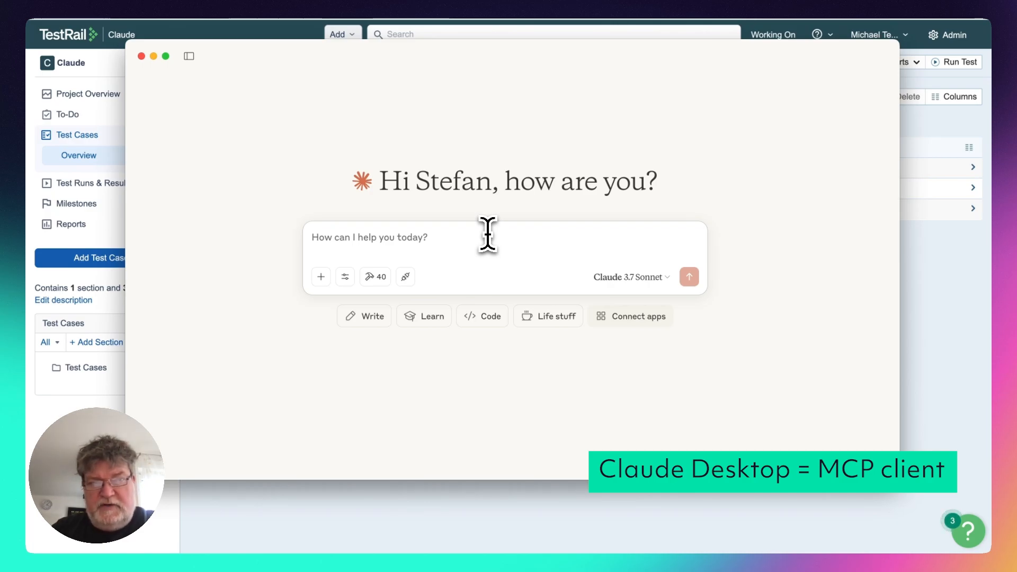
{"action": "left_click", "coordinate": [370, 236]}
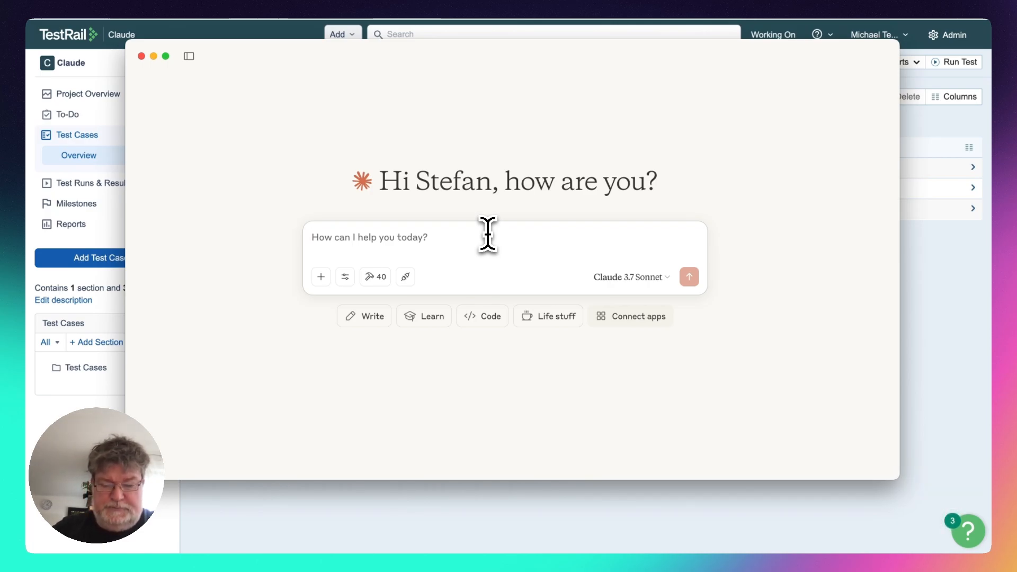
Ask Claude 'do you see a claude project in my testrail instance' and allow the TestRail tool.
{"action": "type", "text": "do you see a cla"}
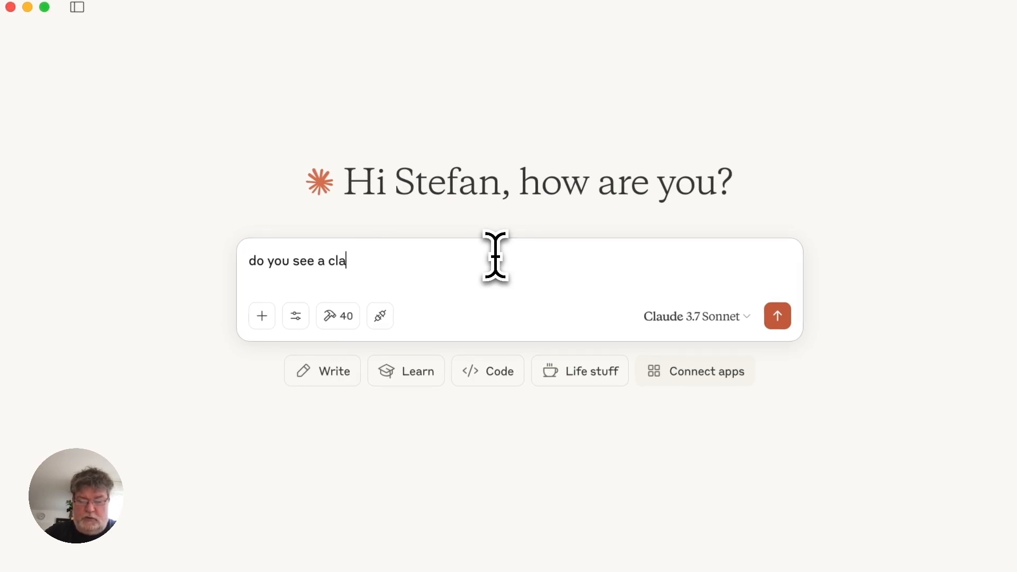
{"action": "type", "text": "ude project in my testrail insta"}
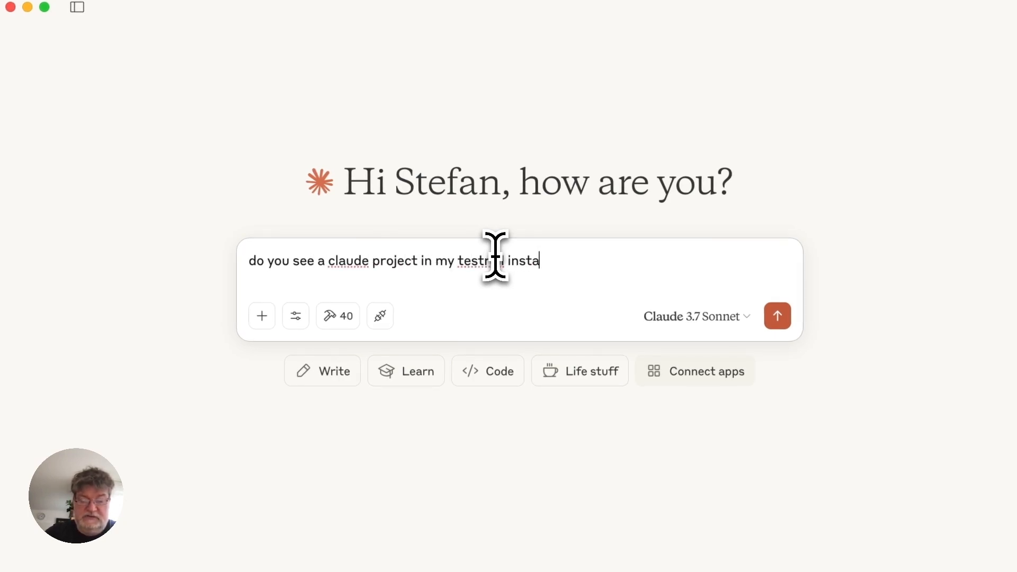
{"action": "left_click", "coordinate": [776, 316]}
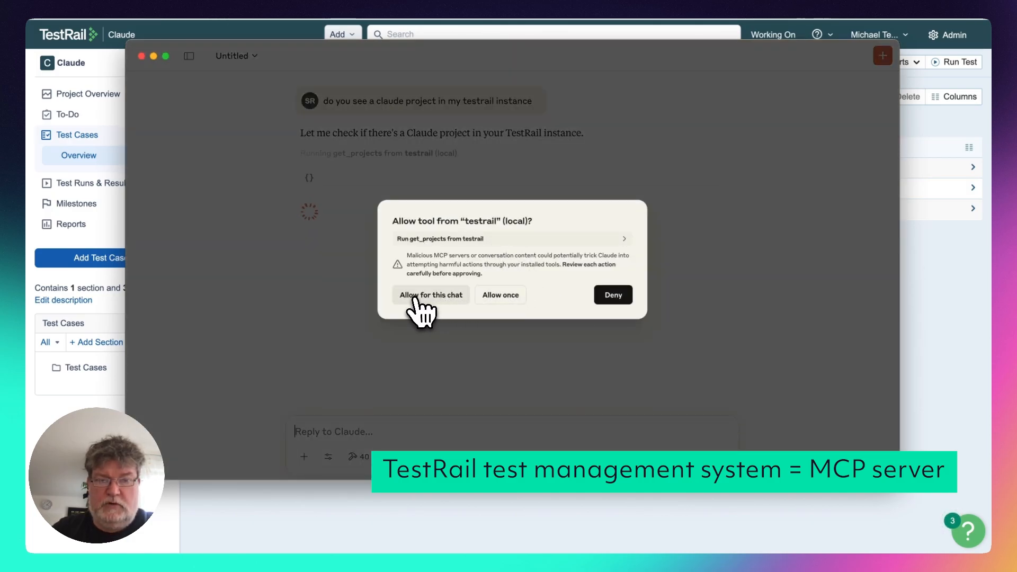
{"action": "left_click", "coordinate": [431, 294]}
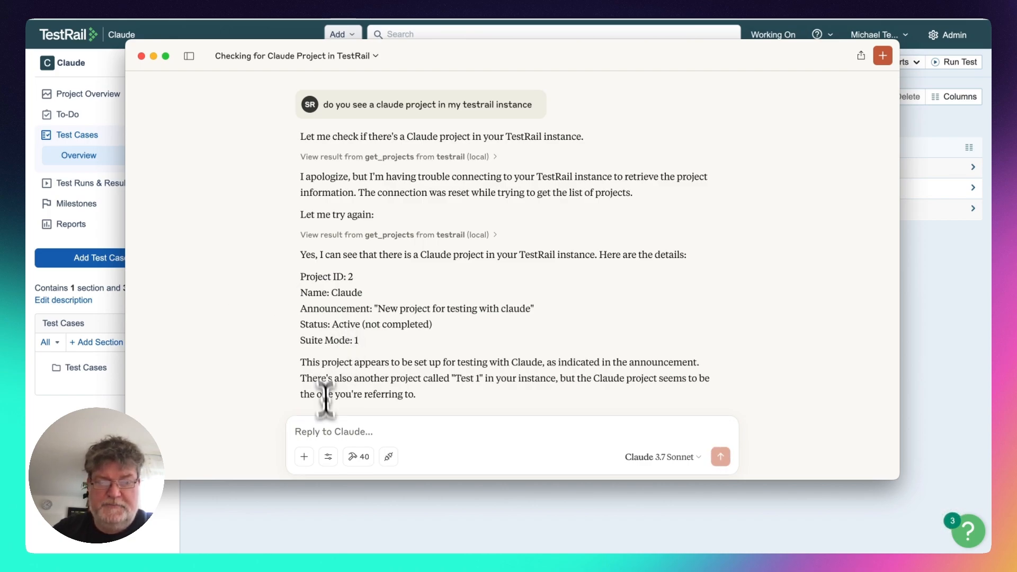
{"action": "mouse_move", "coordinate": [376, 434]}
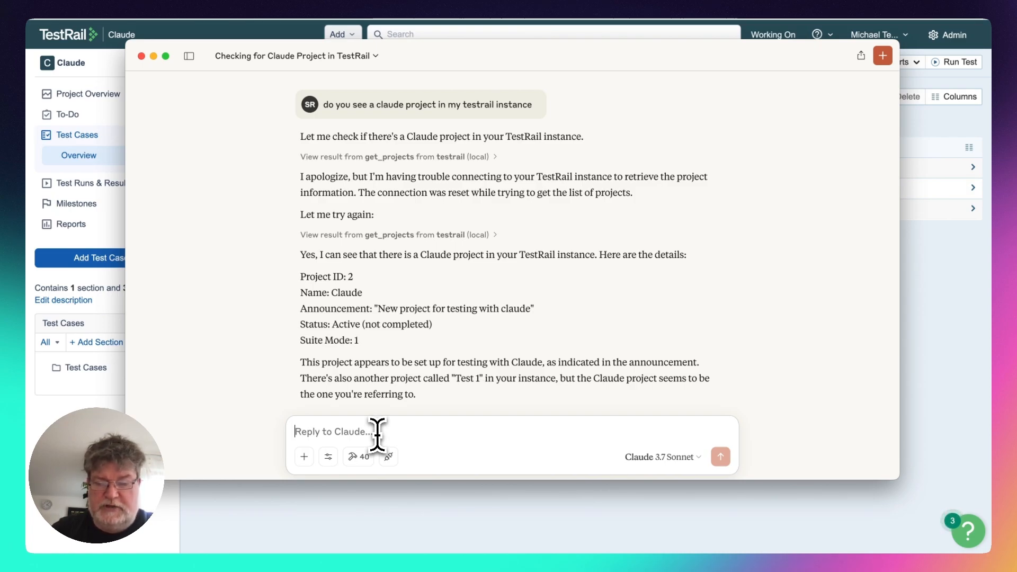
Ask Claude 'please check if there is a owncloud testtarget' and send it.
{"action": "type", "text": "please check"}
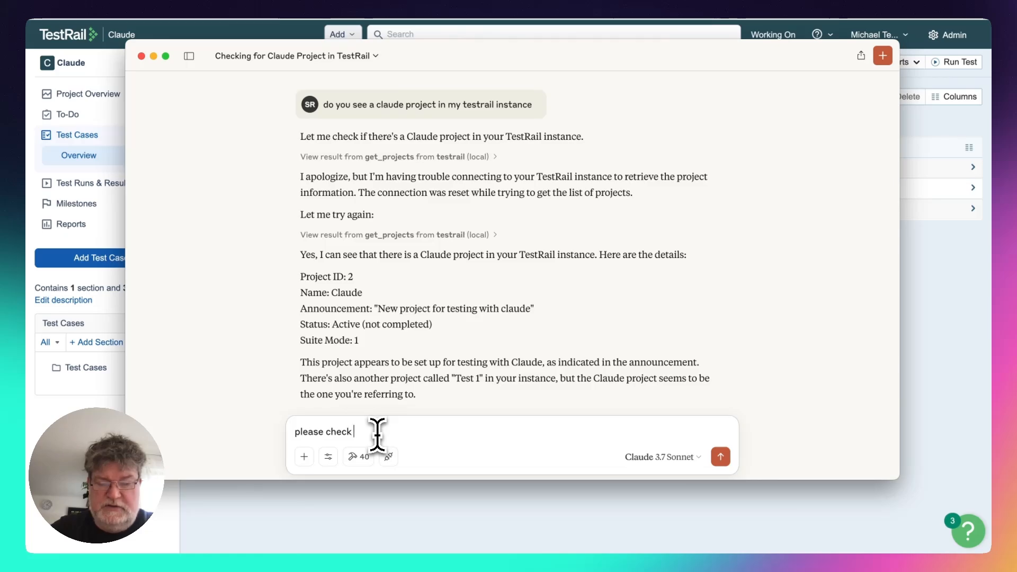
{"action": "type", "text": "if there"}
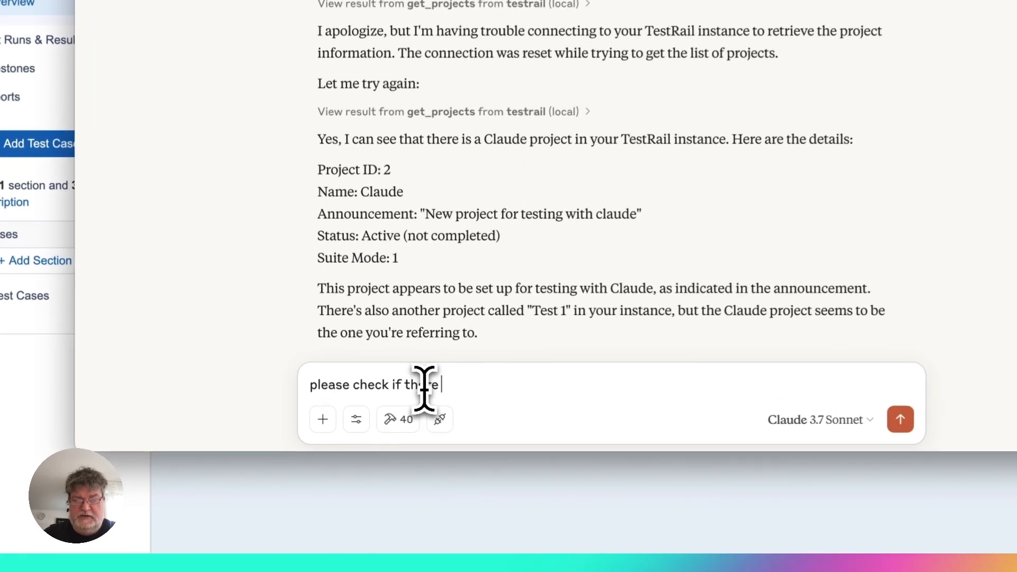
{"action": "type", "text": "is a owncloud testtarget"}
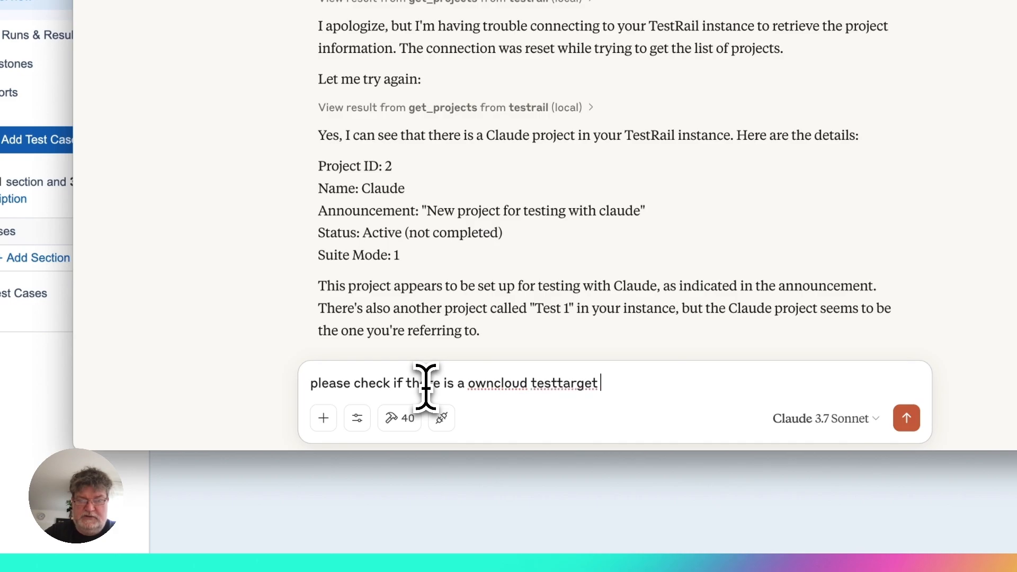
{"action": "left_click", "coordinate": [906, 418]}
{"action": "type", "text": "for every test"}
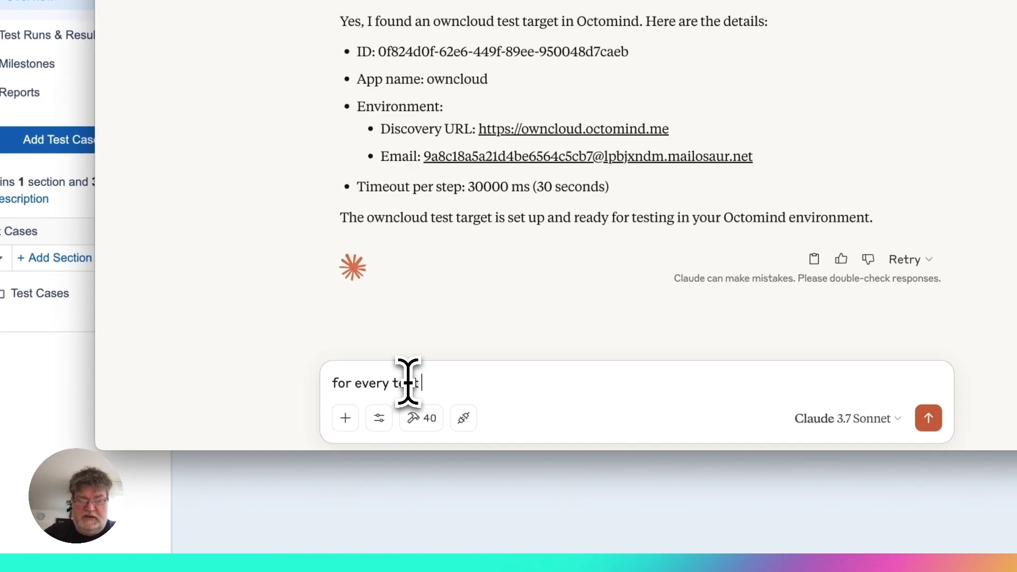
Ask Claude to discover an owncloud Octomind test per TestRail Claude case, using title as name, TestRail id as external id, tagged 'testrail'.
{"action": "type", "text": "case in the testrail project claude please let octo"}
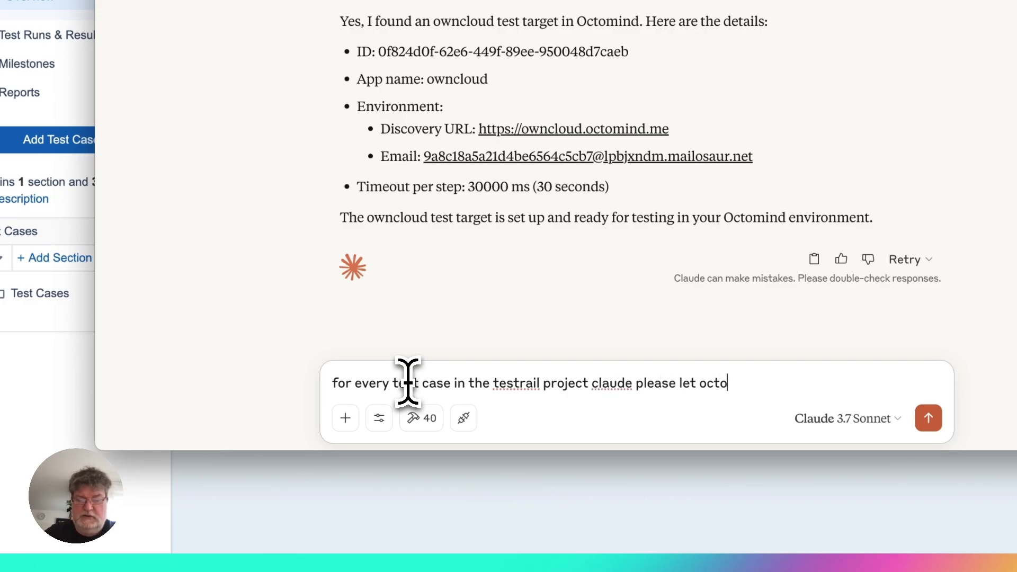
{"action": "type", "text": "mind discover a testcase in the owncloud"}
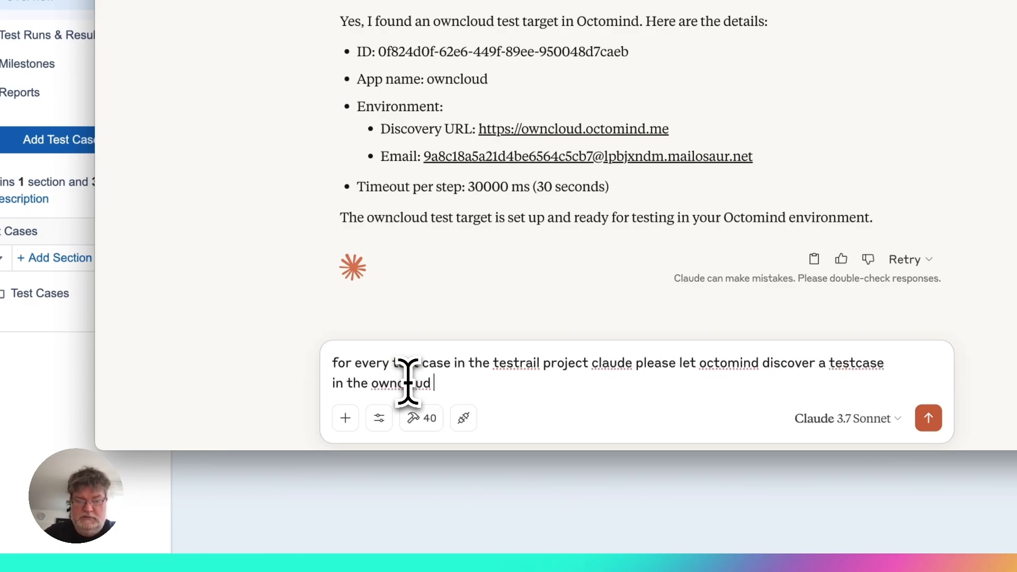
{"action": "type", "text": "testtarget. Please use the titl"}
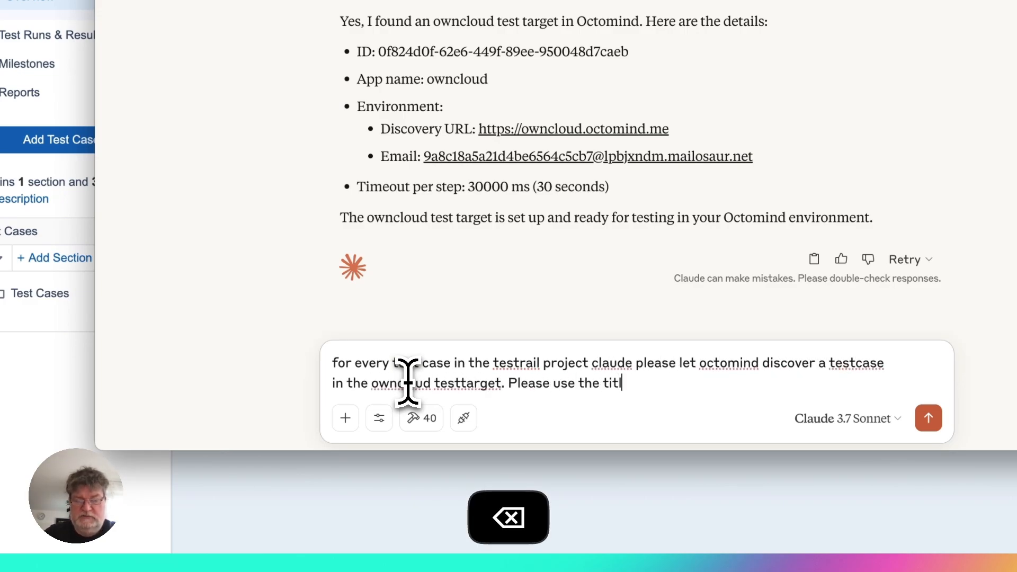
{"action": "type", "text": "e of the test case as name in octomind, use the"}
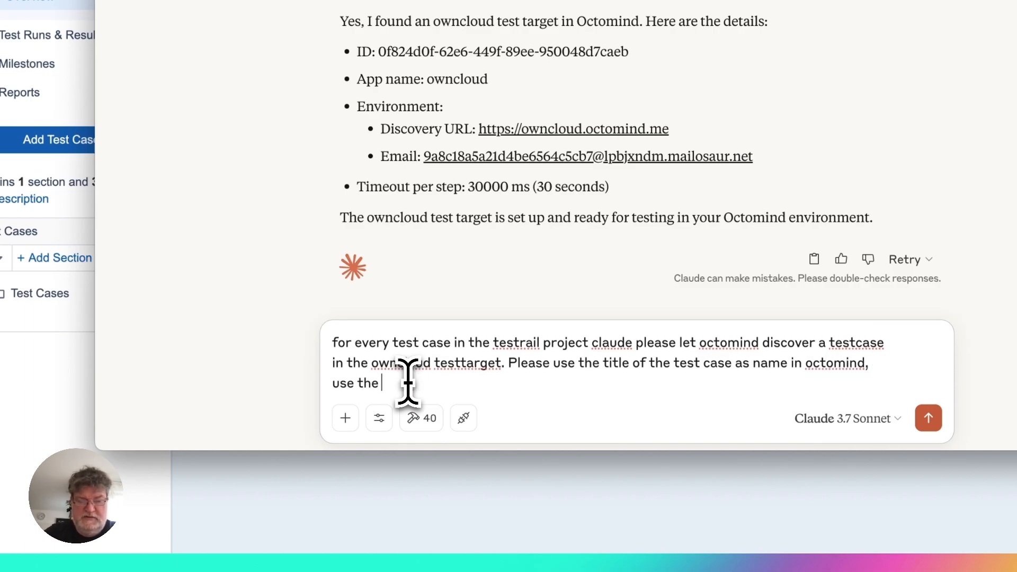
{"action": "type", "text": "testrail id as external id and tag all testcas"}
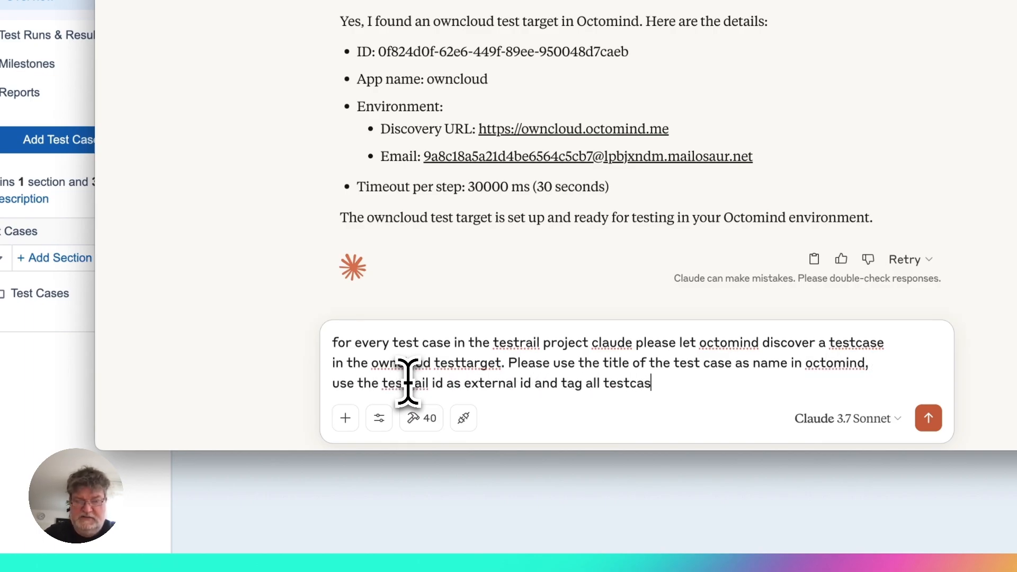
{"action": "left_click", "coordinate": [928, 417]}
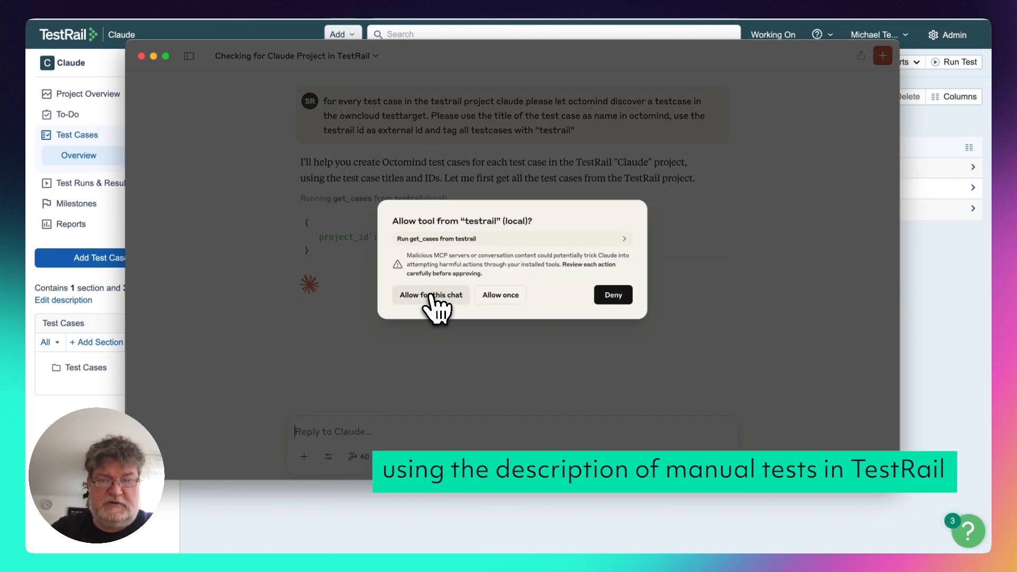
Allow Claude to read the TestRail cases and run Octomind discovery, reviewing its response.
{"action": "left_click", "coordinate": [431, 295]}
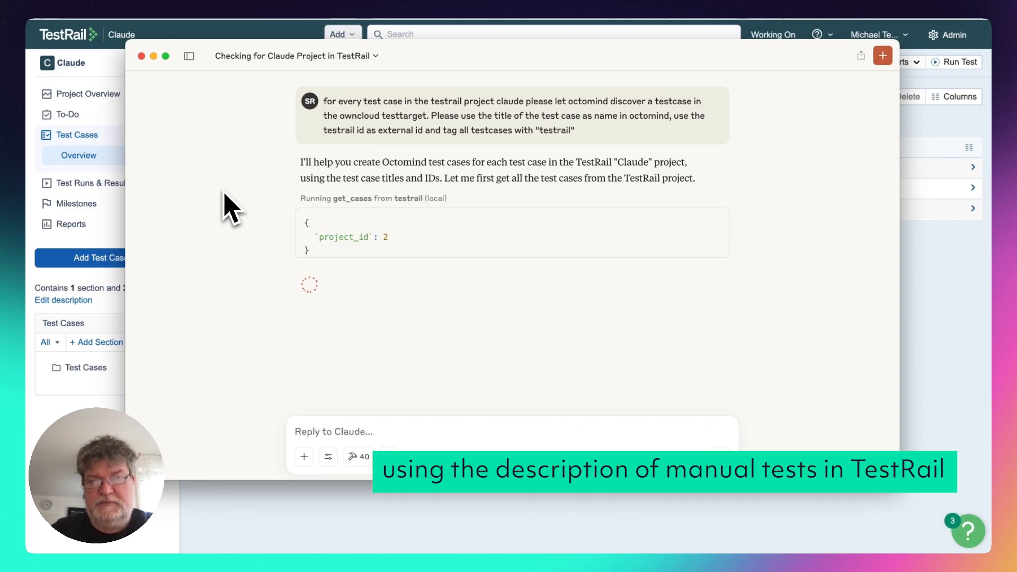
{"action": "scroll", "scroll_direction": "down", "scroll_amount": 3}
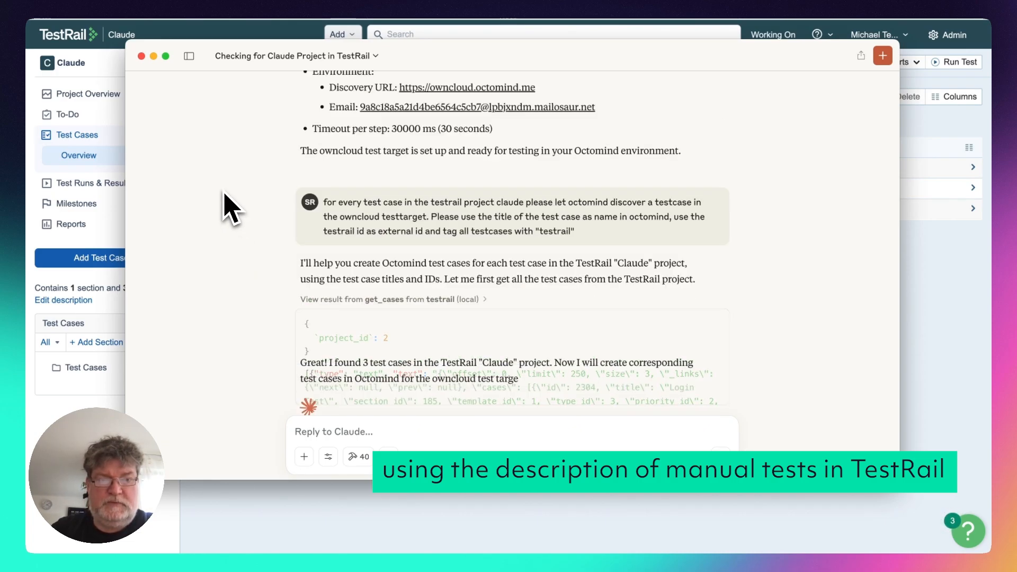
{"action": "scroll", "scroll_direction": "down", "scroll_amount": 3}
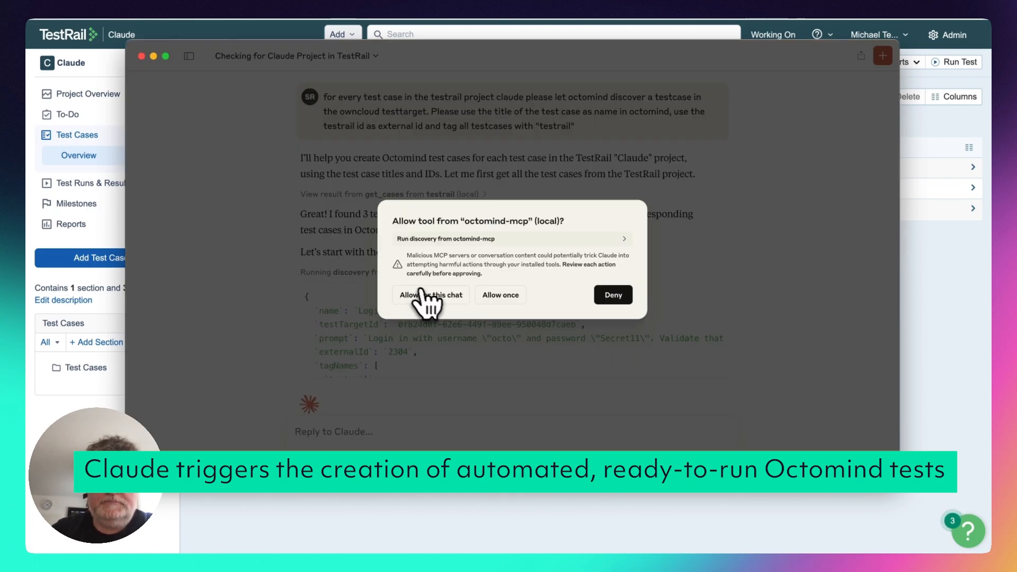
{"action": "left_click", "coordinate": [430, 295]}
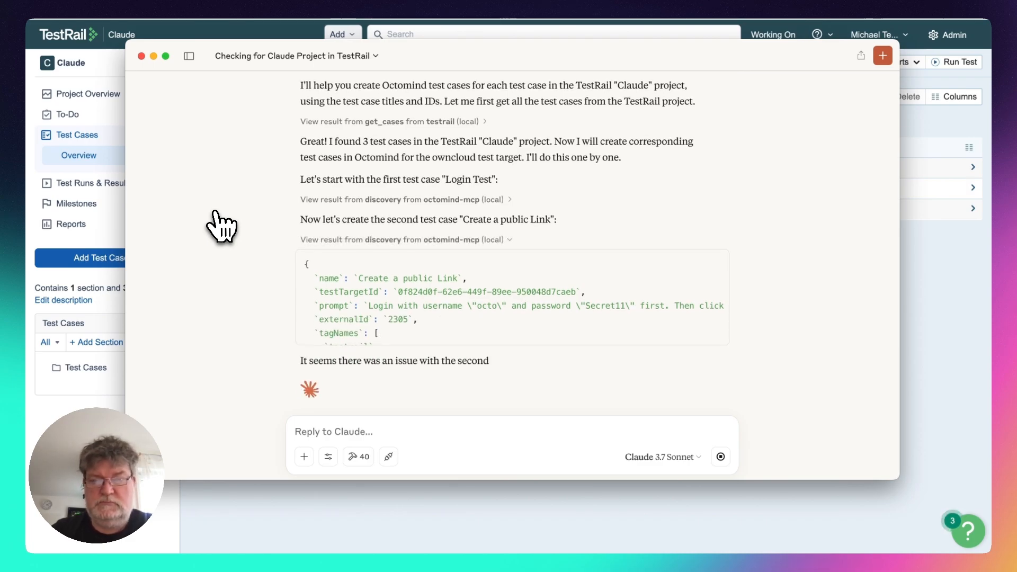
{"action": "scroll", "scroll_direction": "up", "scroll_amount": 3}
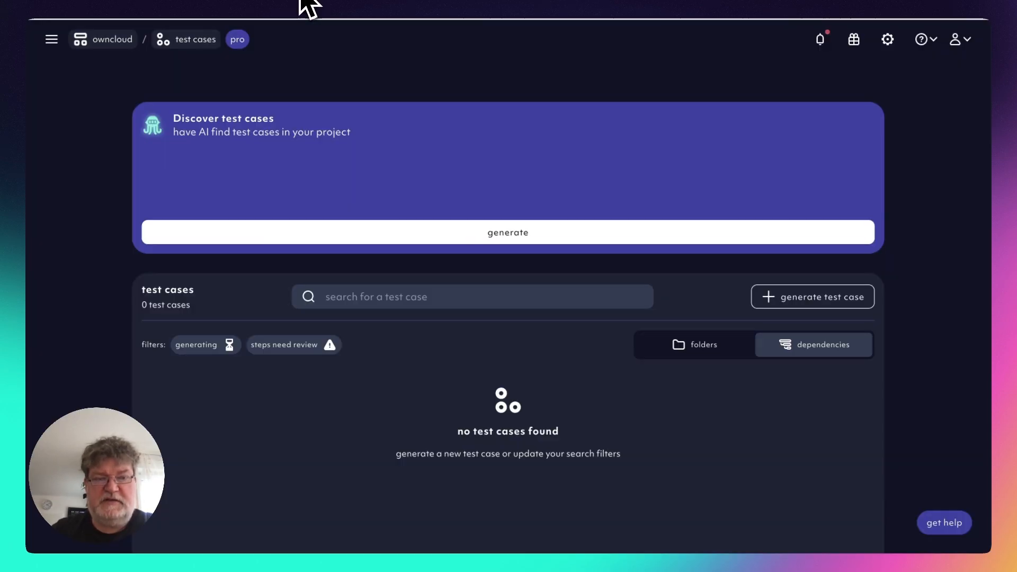
Reload the Octomind test cases list to reveal the three new testrail-tagged tests.
{"action": "left_click", "coordinate": [507, 232]}
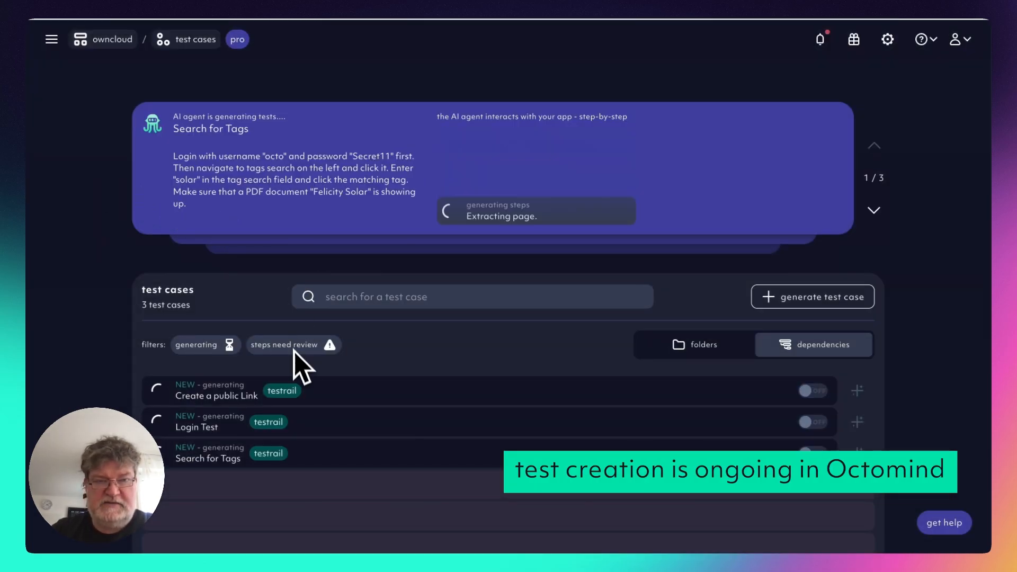
{"action": "scroll", "scroll_direction": "down", "scroll_amount": 3}
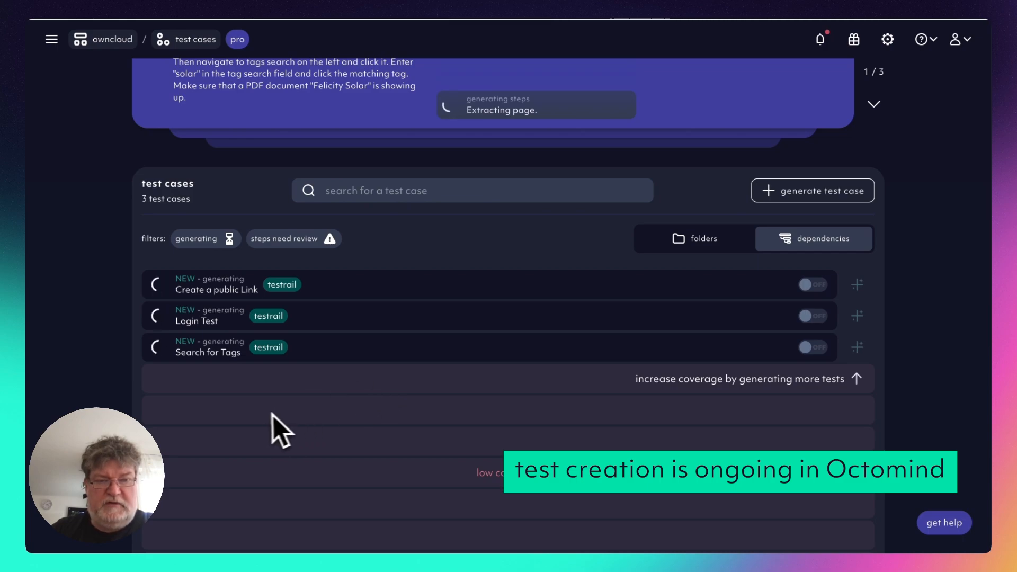
{"action": "mouse_move", "coordinate": [297, 392]}
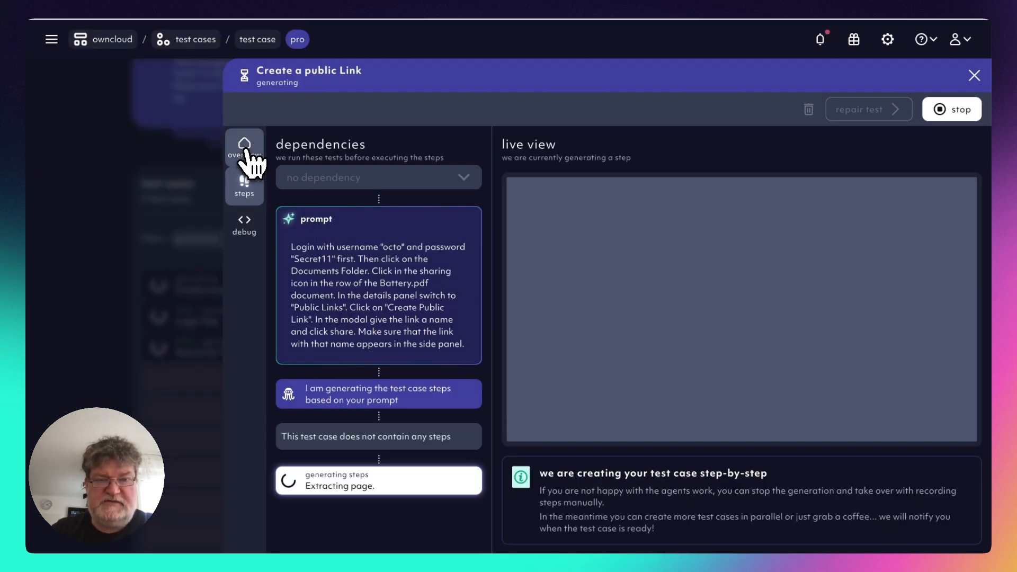
Link the Create a public Link test to TestRail ID 2305 in its overview and return to the list.
{"action": "left_click", "coordinate": [244, 146]}
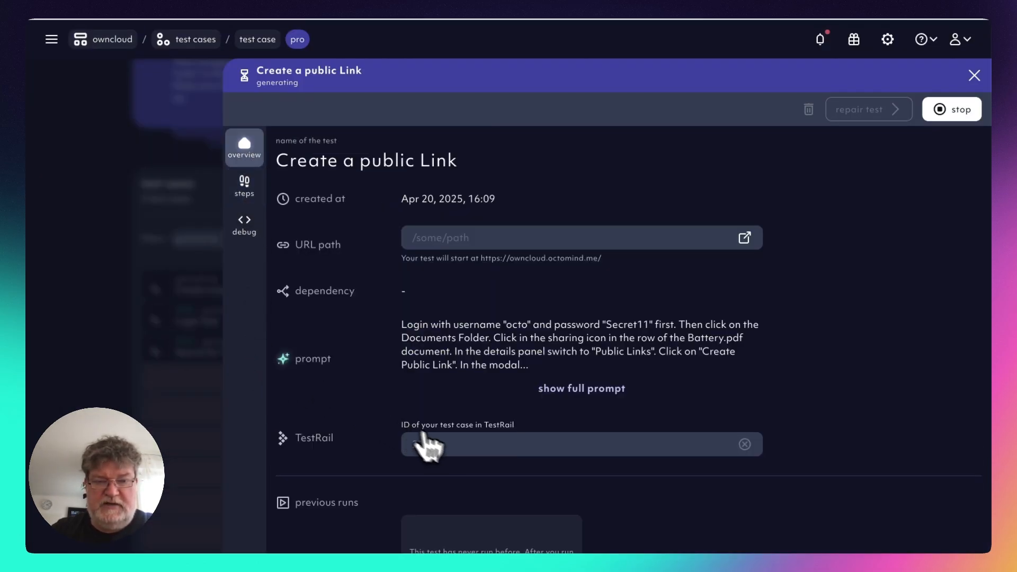
{"action": "type", "text": "2305"}
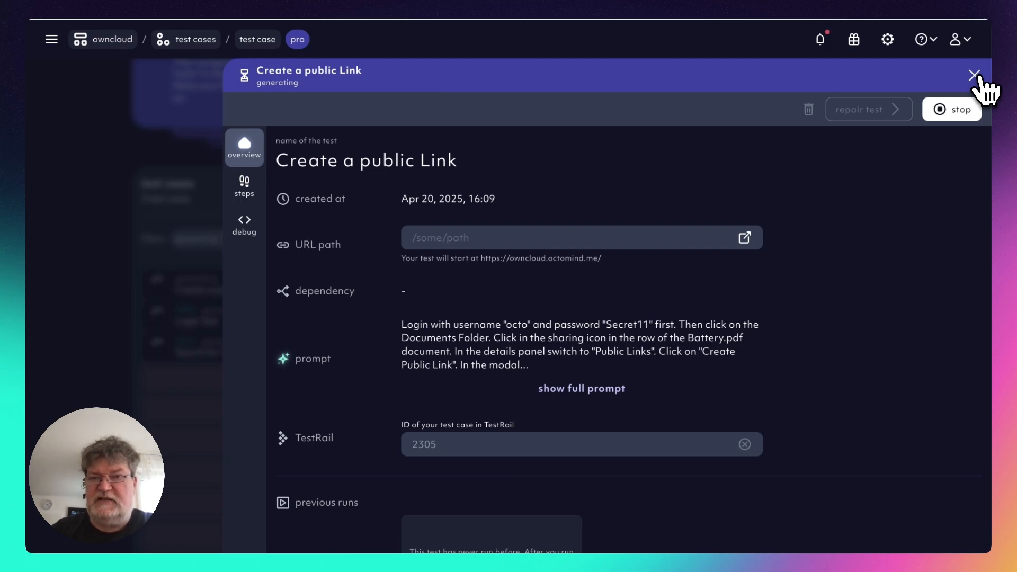
{"action": "left_click", "coordinate": [973, 75]}
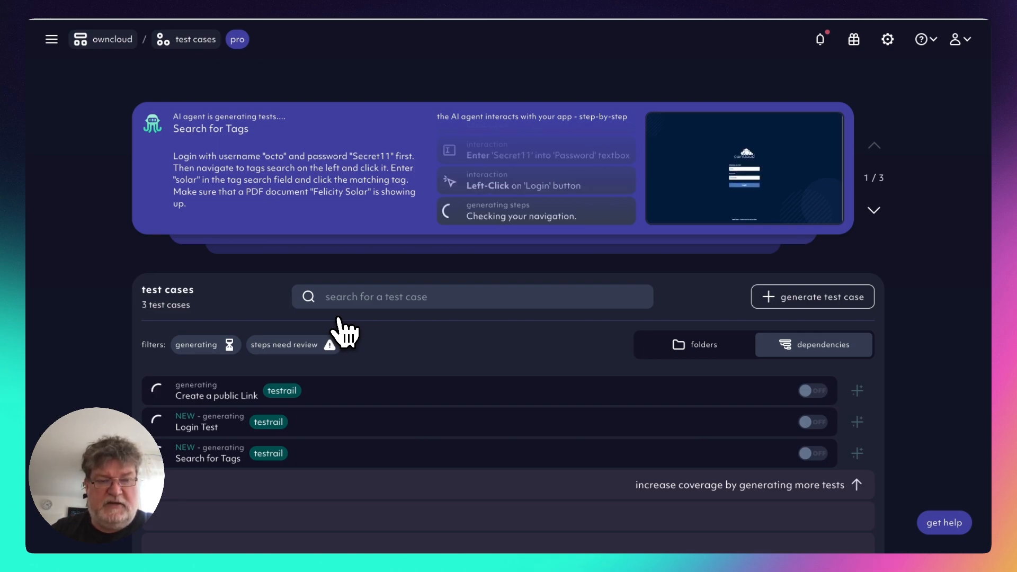
{"action": "mouse_move", "coordinate": [244, 312]}
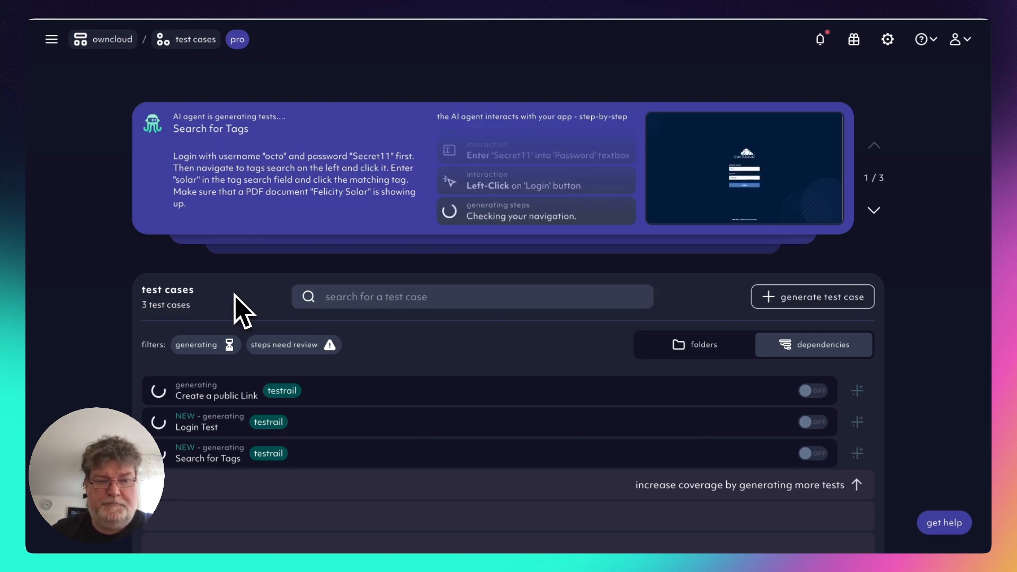
Switch to Claude and review its summary of the three created tests with TestRail IDs 2304–2306.
{"action": "key", "text": "cmd+tab"}
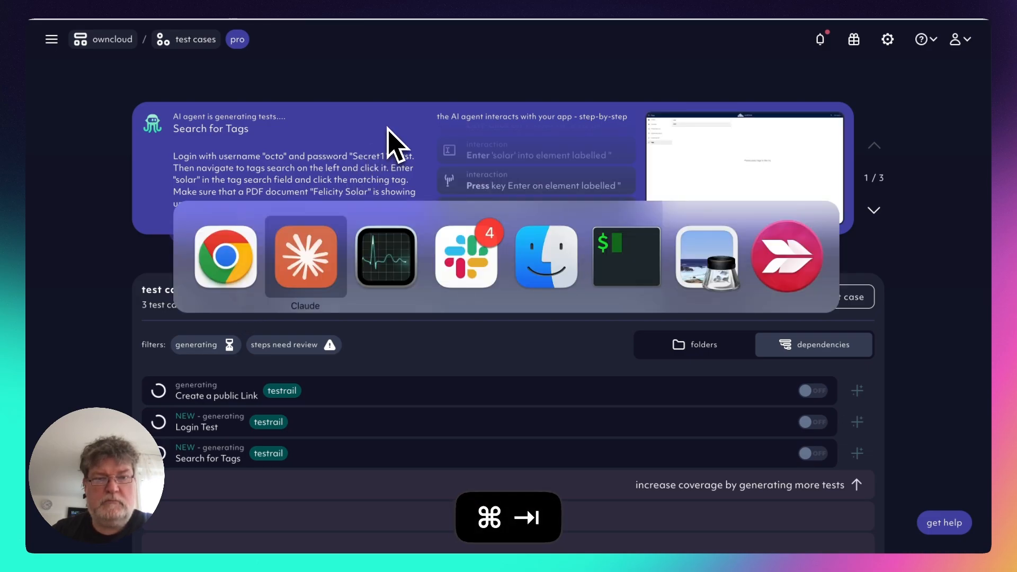
{"action": "left_click", "coordinate": [305, 256]}
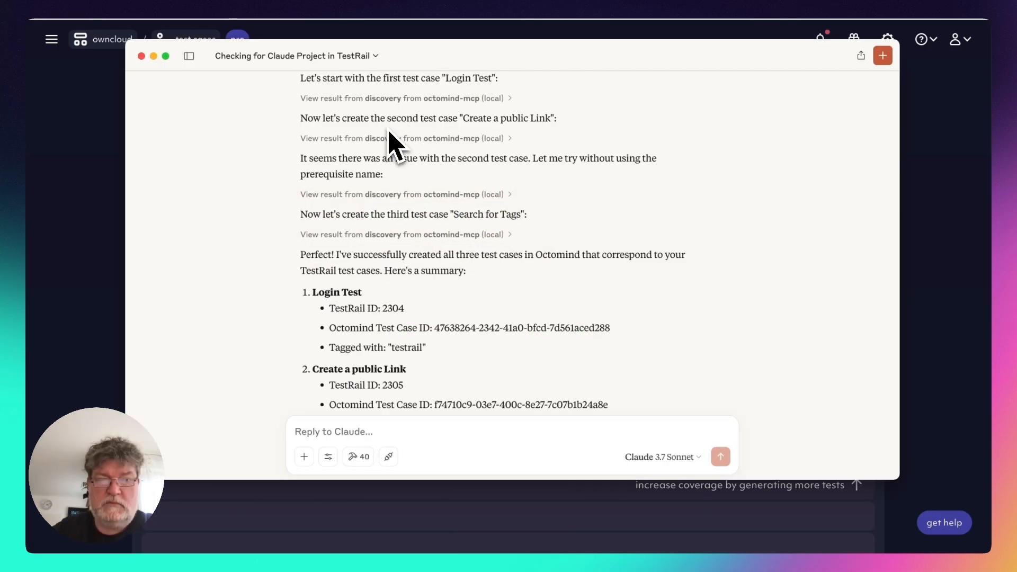
{"action": "scroll", "scroll_direction": "down", "scroll_amount": 3}
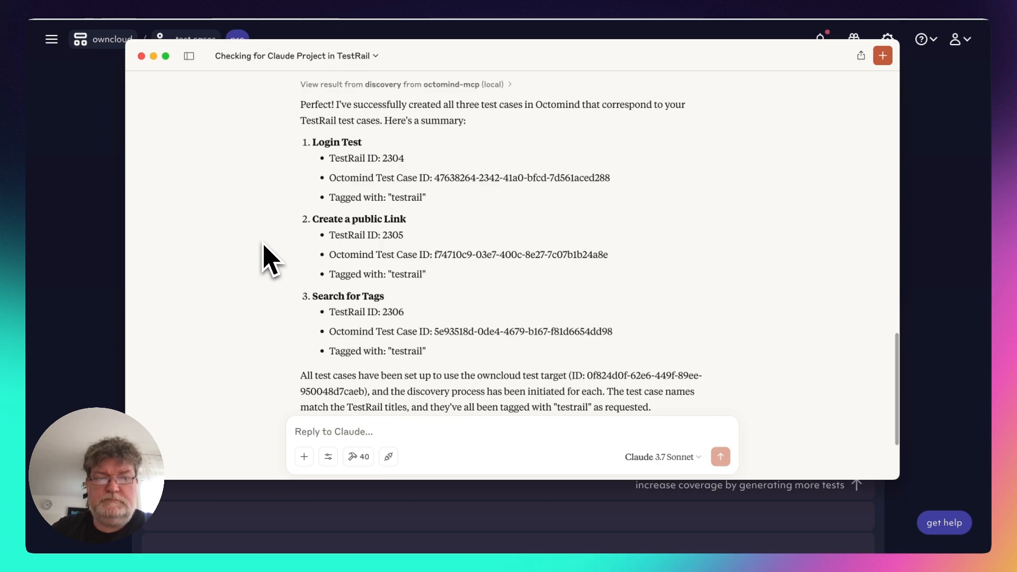
{"action": "scroll", "scroll_direction": "down", "scroll_amount": 3}
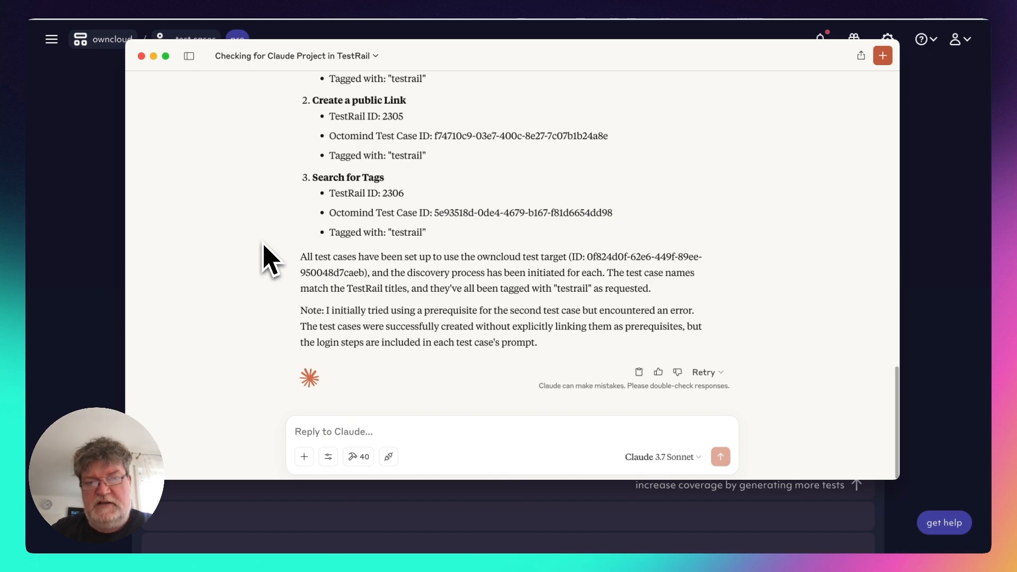
{"action": "mouse_move", "coordinate": [314, 129]}
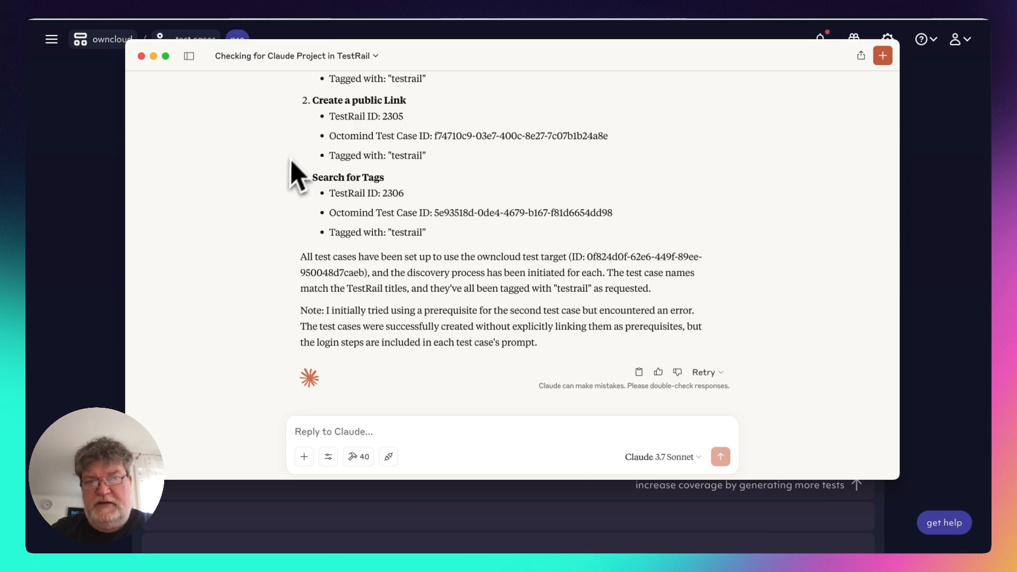
{"action": "scroll", "scroll_direction": "up", "scroll_amount": 3}
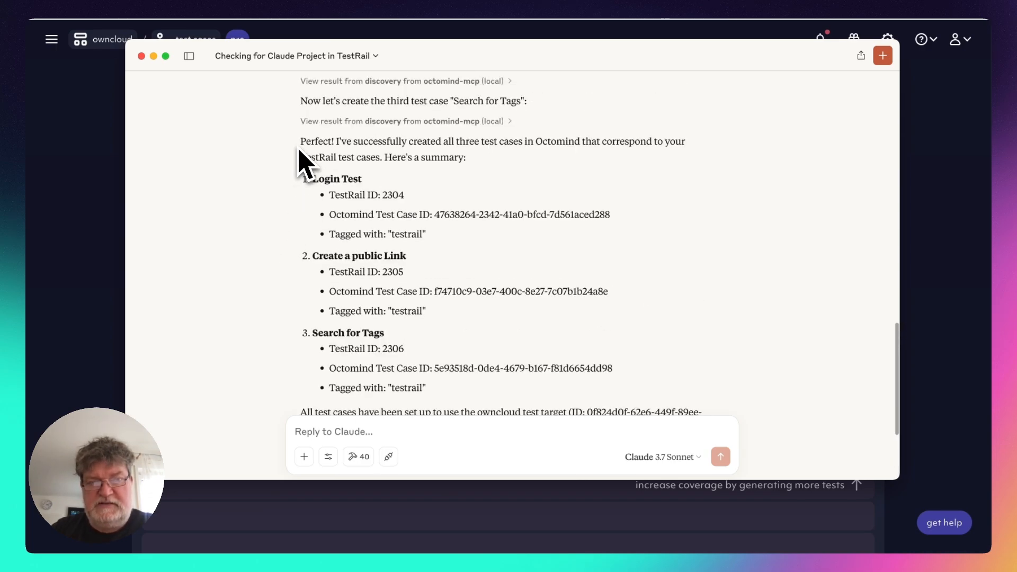
{"action": "scroll", "scroll_direction": "down", "scroll_amount": 3}
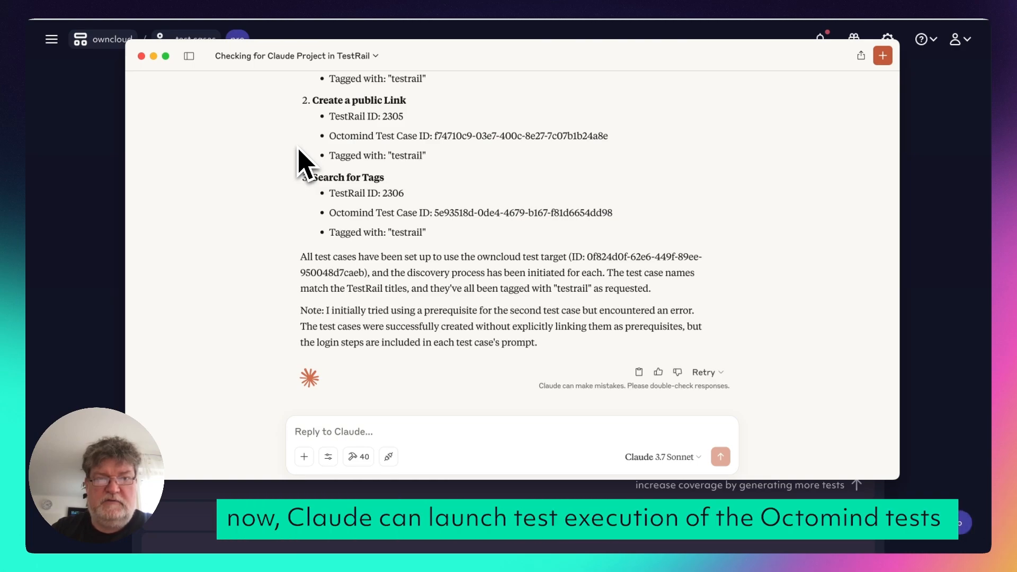
Ask Claude 'can you execute all tests that are tagged with "testrail"' and send it.
{"action": "type", "text": "c"}
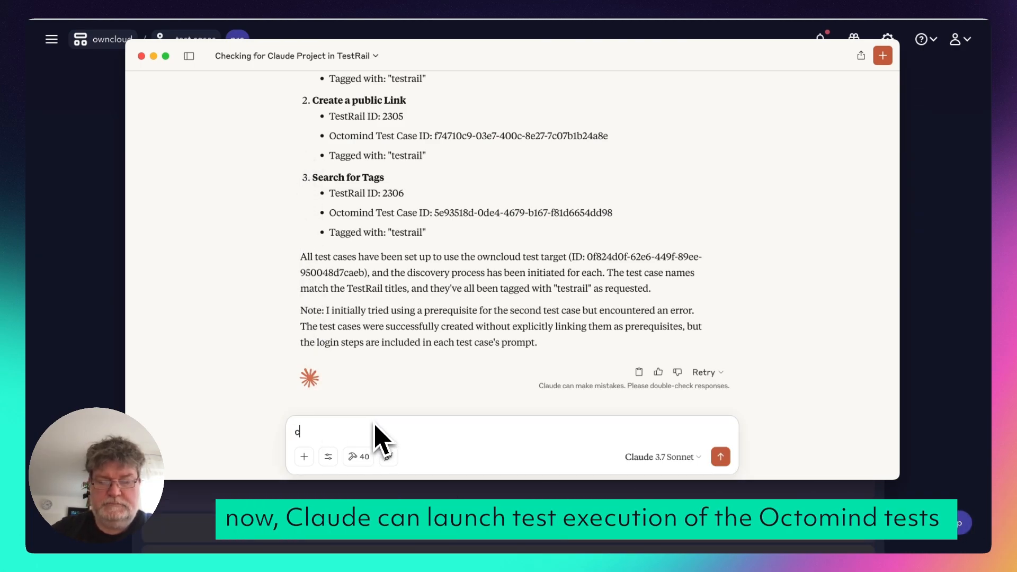
{"action": "type", "text": "an you e"}
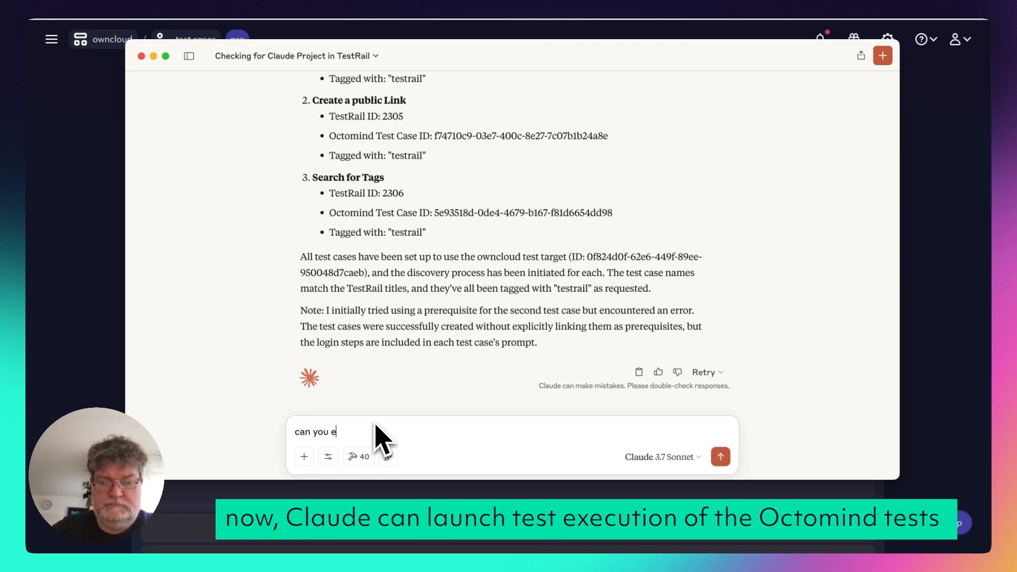
{"action": "type", "text": "xecute"}
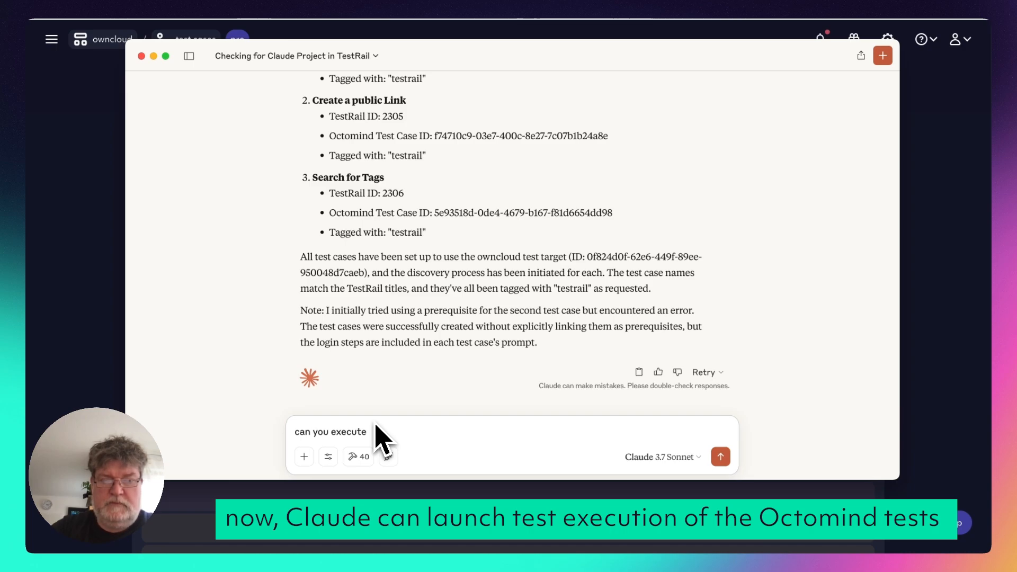
{"action": "type", "text": "e"}
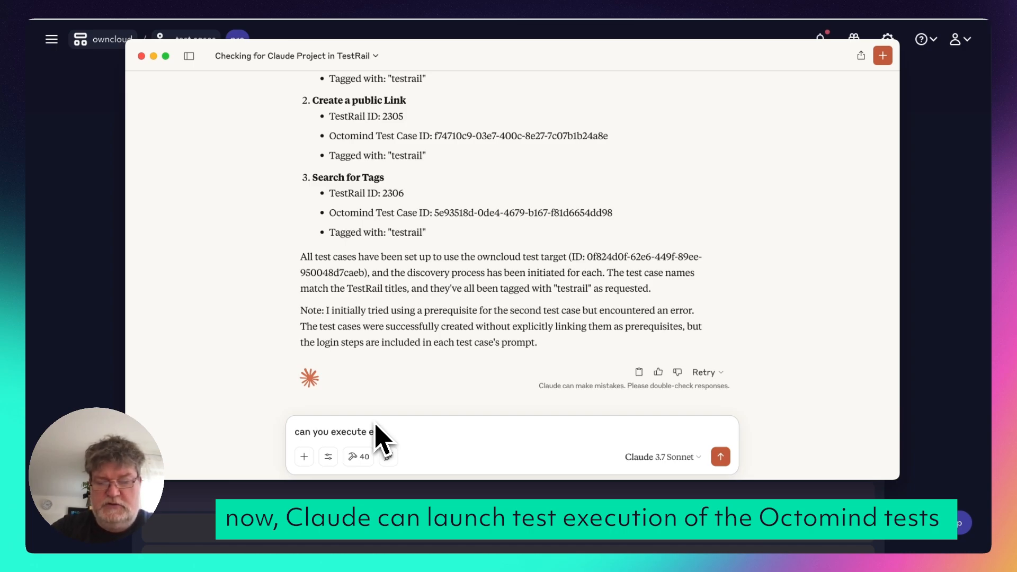
{"action": "type", "text": "xecute a"}
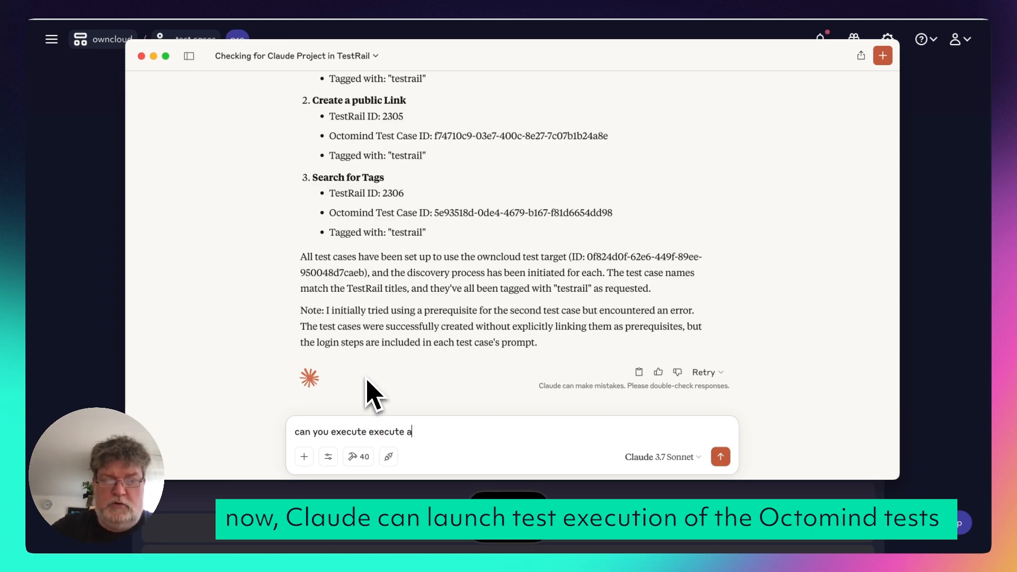
{"action": "type", "text": "ll tests"}
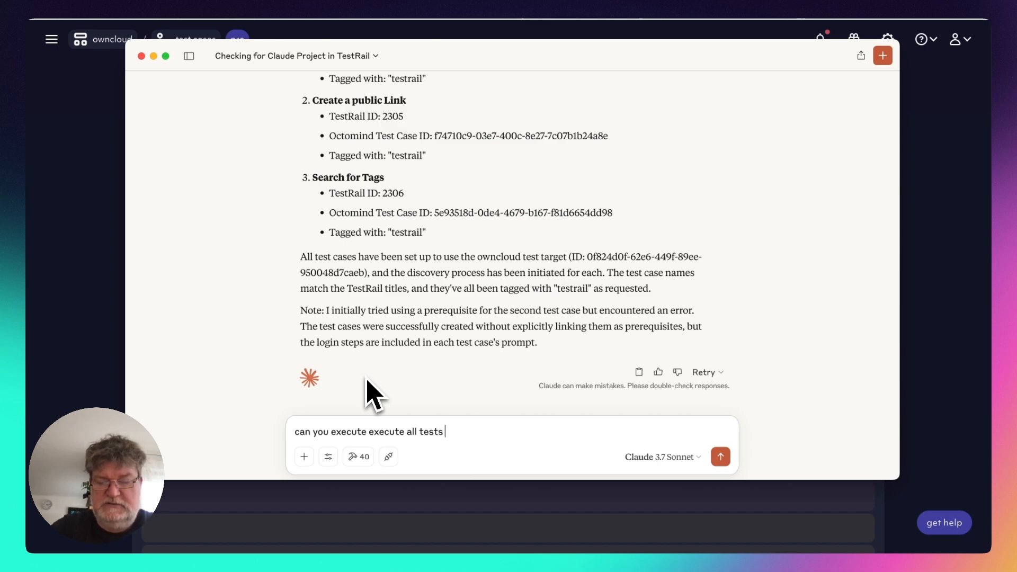
{"action": "type", "text": "that are t"}
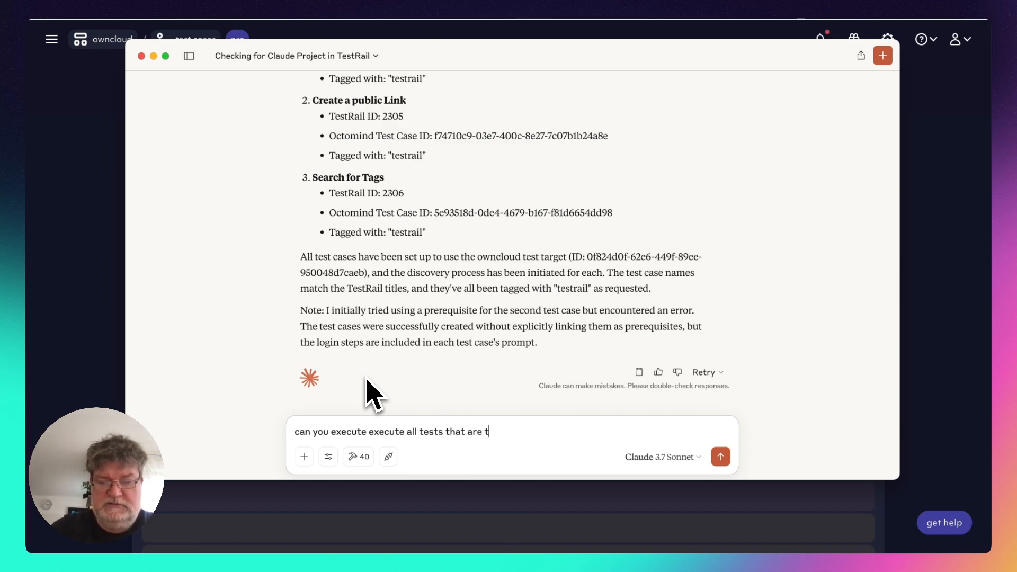
{"action": "type", "text": "agged with"}
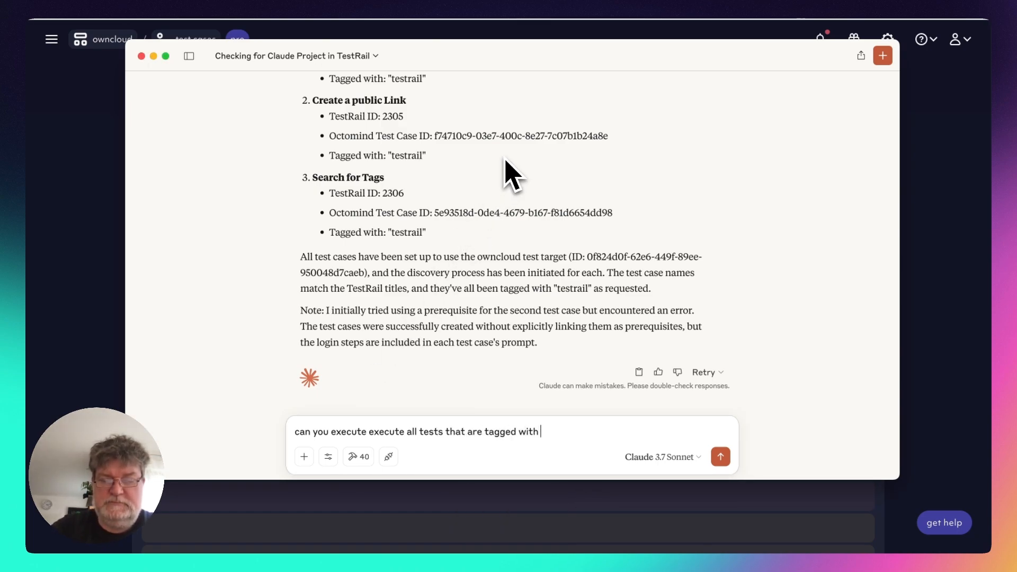
{"action": "type", "text": "\"testrail\""}
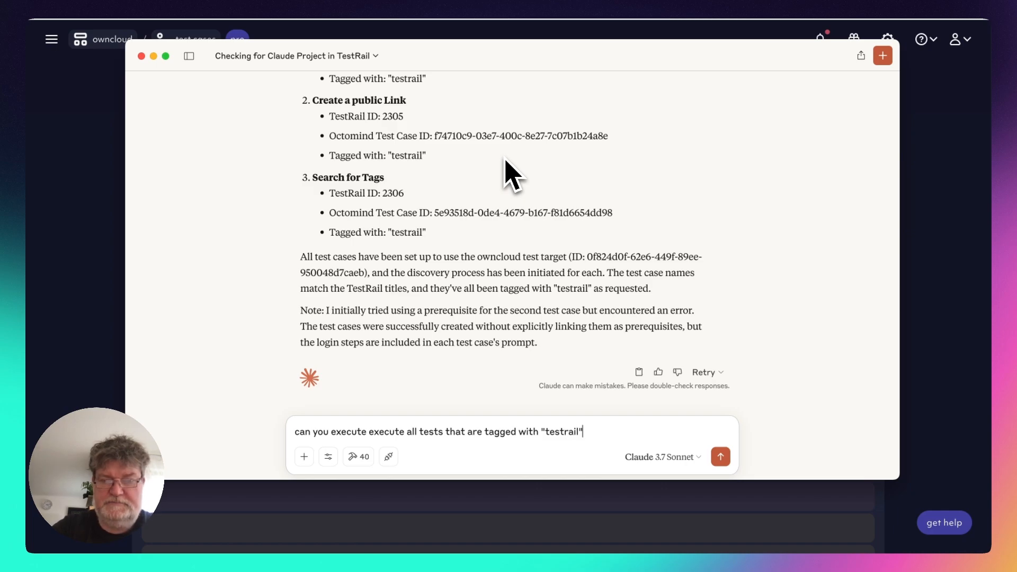
{"action": "left_click", "coordinate": [720, 456]}
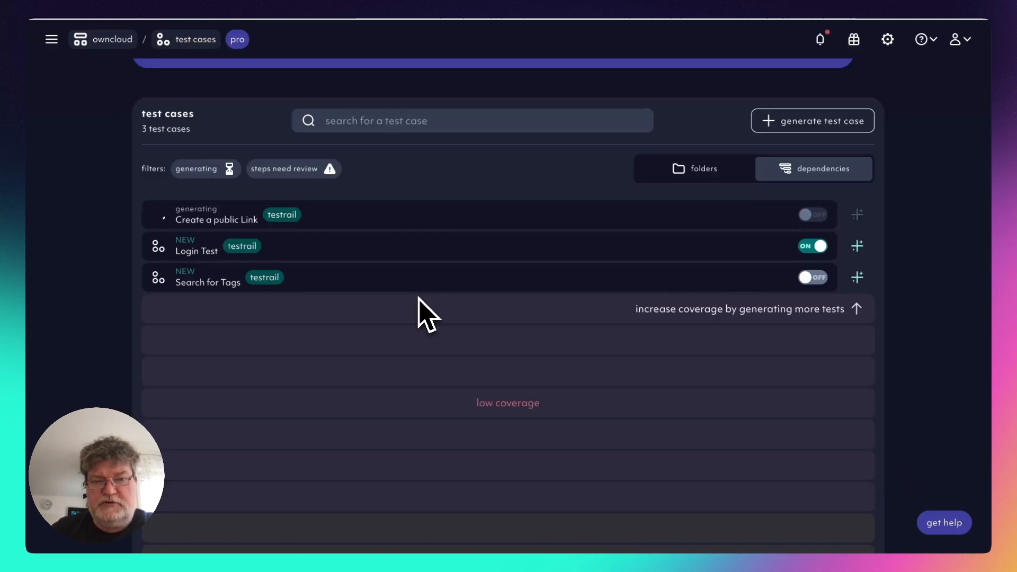
{"action": "mouse_move", "coordinate": [503, 159]}
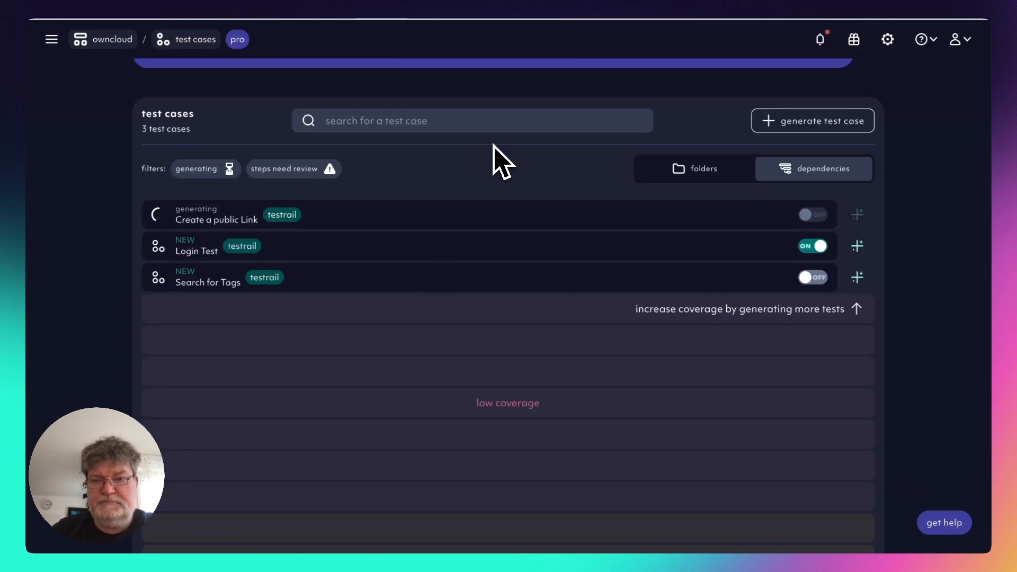
{"action": "mouse_move", "coordinate": [370, 363]}
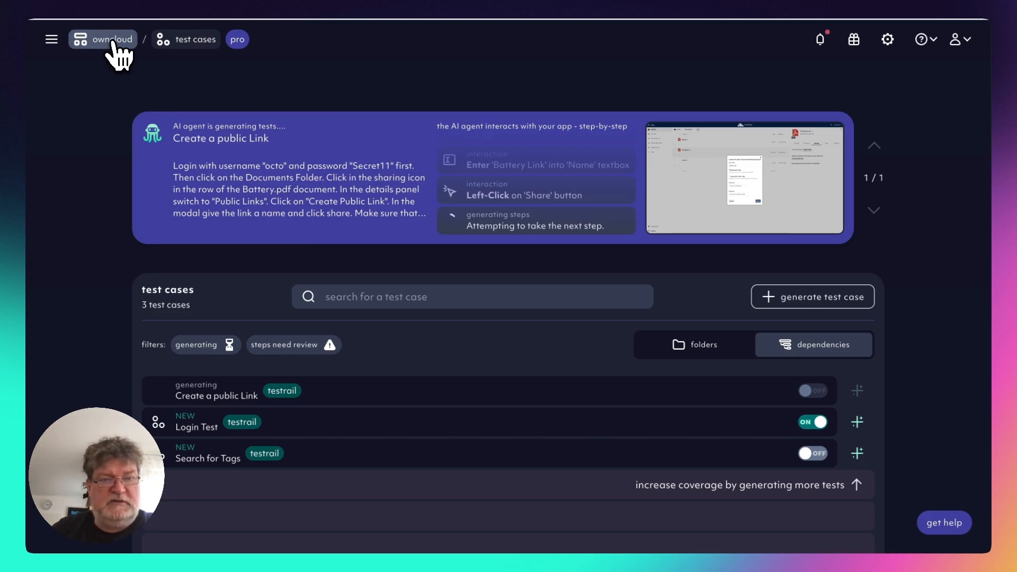
Open the owncloud project overview in Octomind, dismiss the sign-in prompt and view the test reports.
{"action": "left_click", "coordinate": [103, 40]}
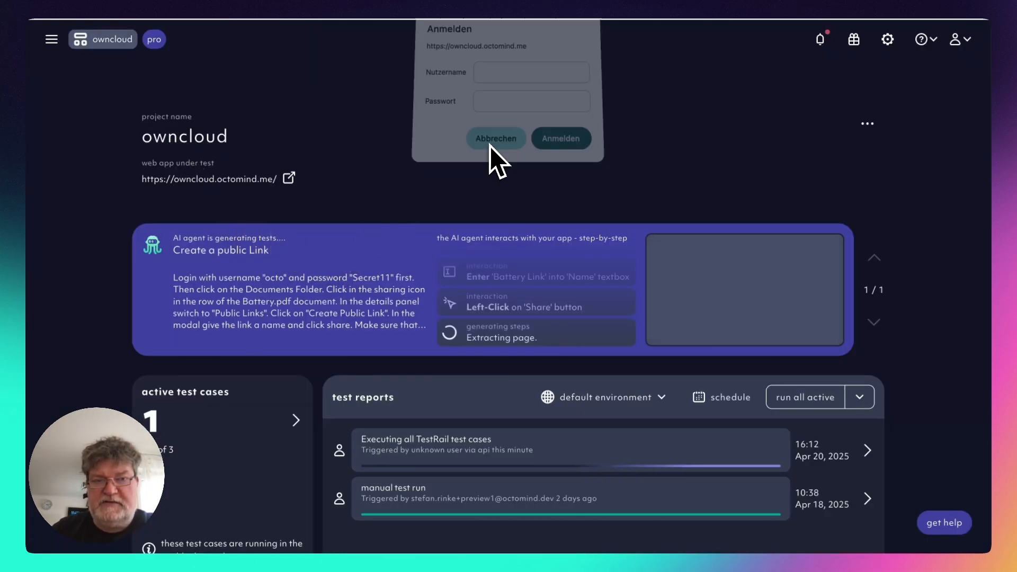
{"action": "left_click", "coordinate": [496, 138]}
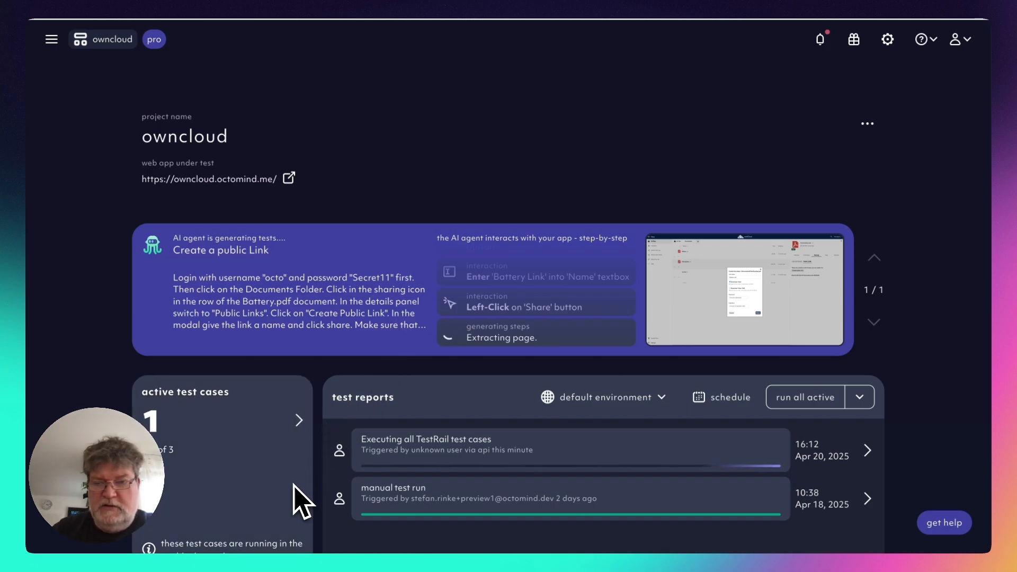
{"action": "scroll", "scroll_direction": "down", "scroll_amount": 3}
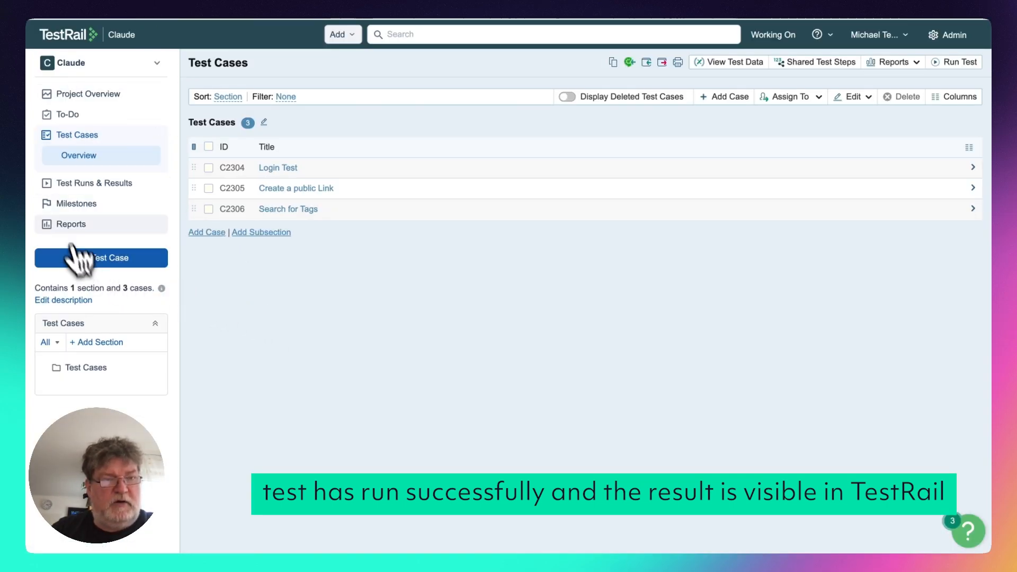
View TestRail's Test Runs & Results listing the completed Octomind Run for owncloud.
{"action": "left_click", "coordinate": [95, 182]}
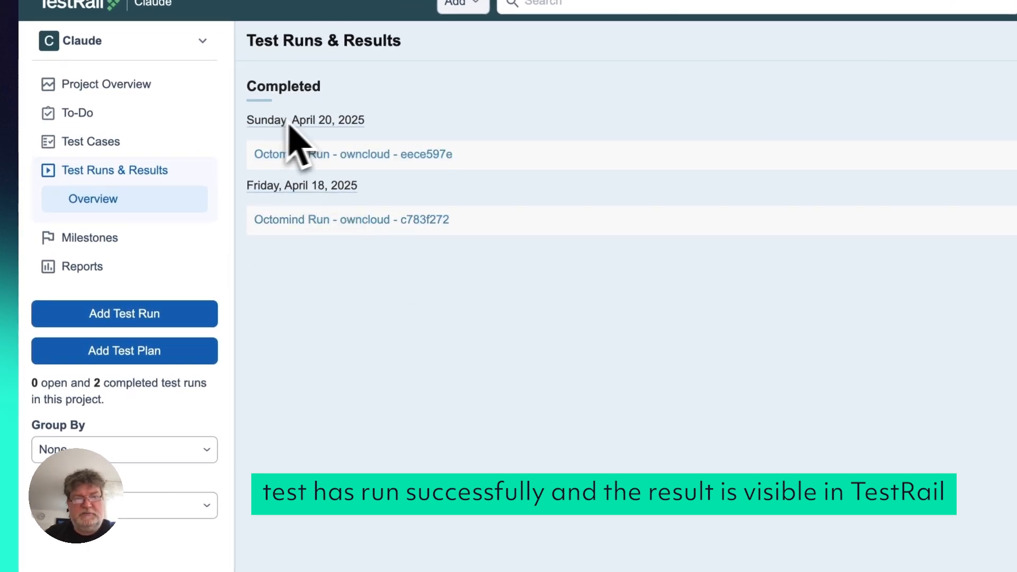
{"action": "mouse_move", "coordinate": [383, 162]}
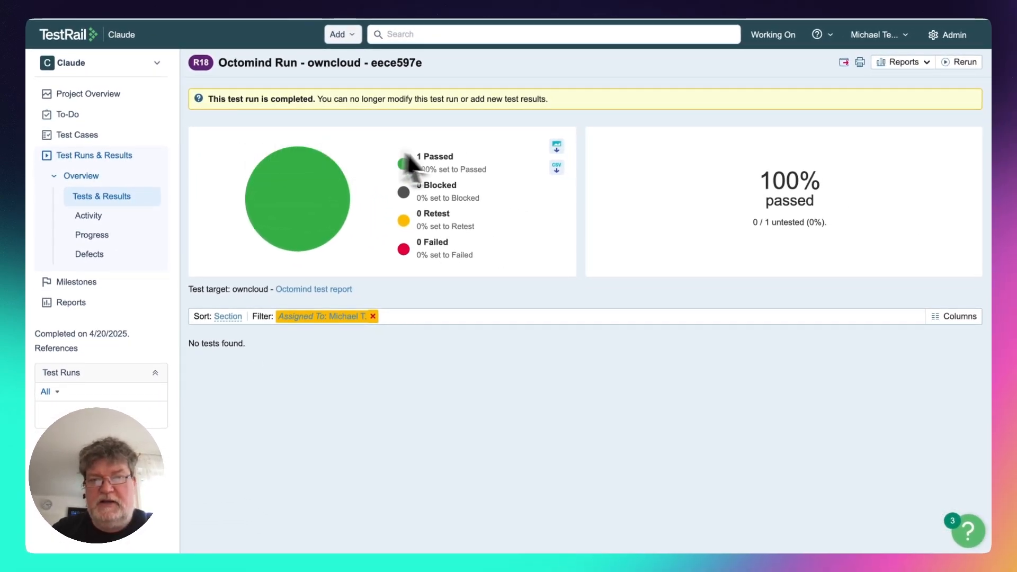
{"action": "mouse_move", "coordinate": [461, 181]}
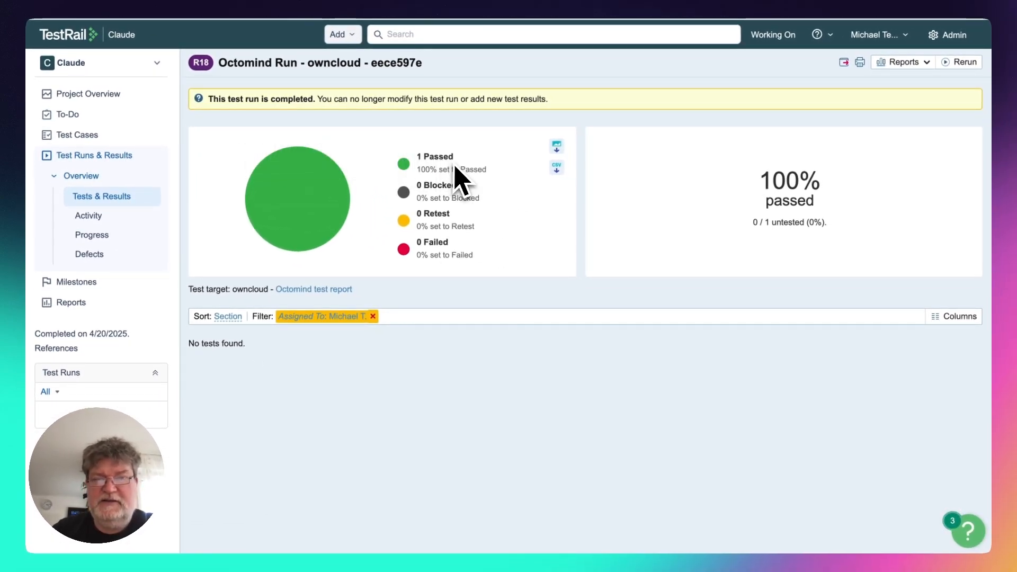
{"action": "mouse_move", "coordinate": [267, 410]}
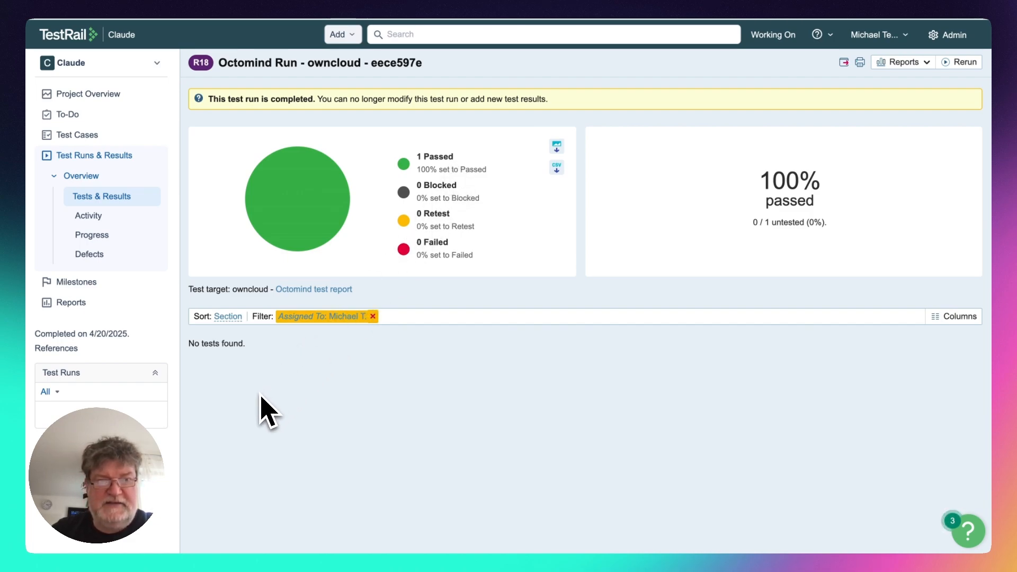
{"action": "mouse_move", "coordinate": [116, 208]}
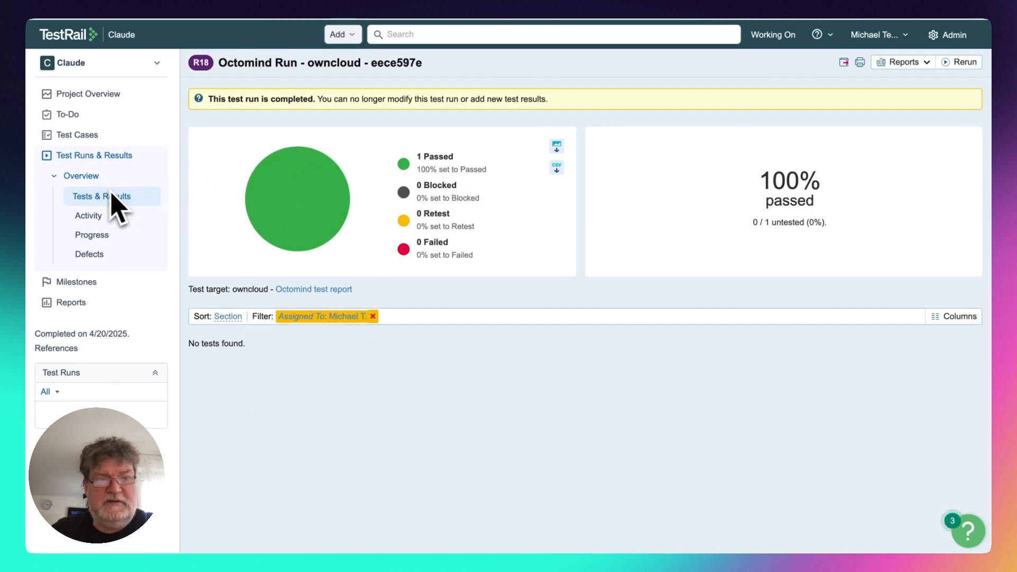
{"action": "mouse_move", "coordinate": [88, 215]}
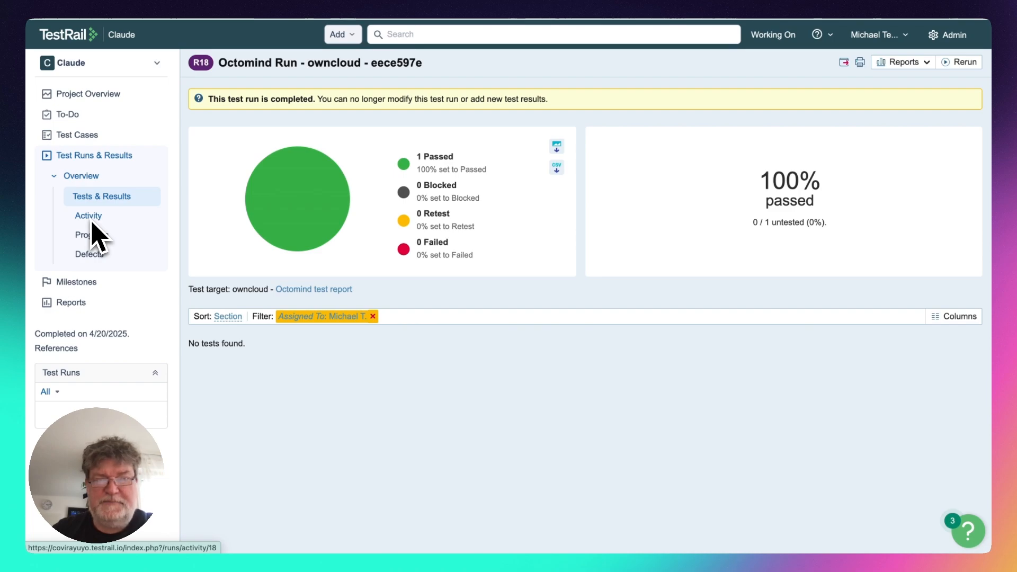
{"action": "mouse_move", "coordinate": [325, 455]}
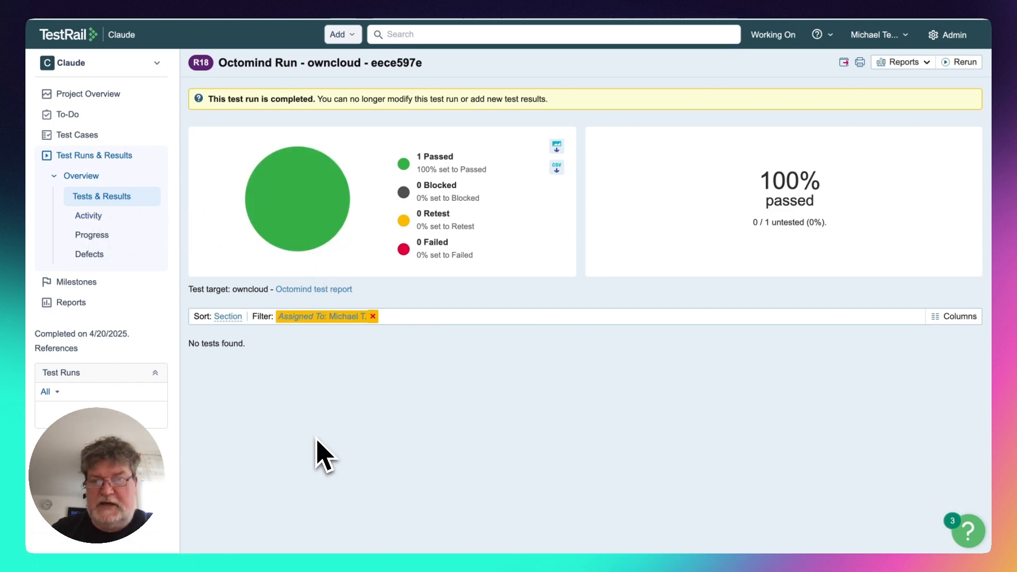